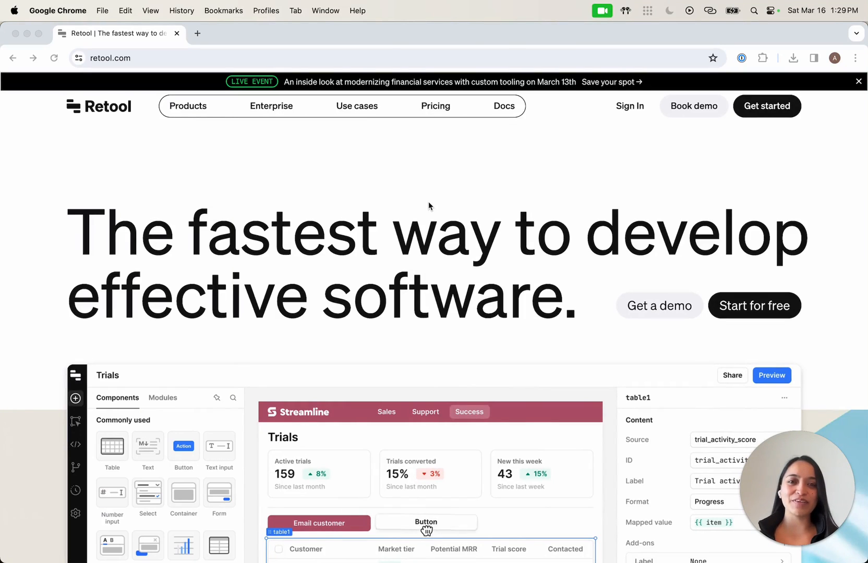
- Interact with the homepage demo, entering 'Extend trial'
left_click(426, 523)
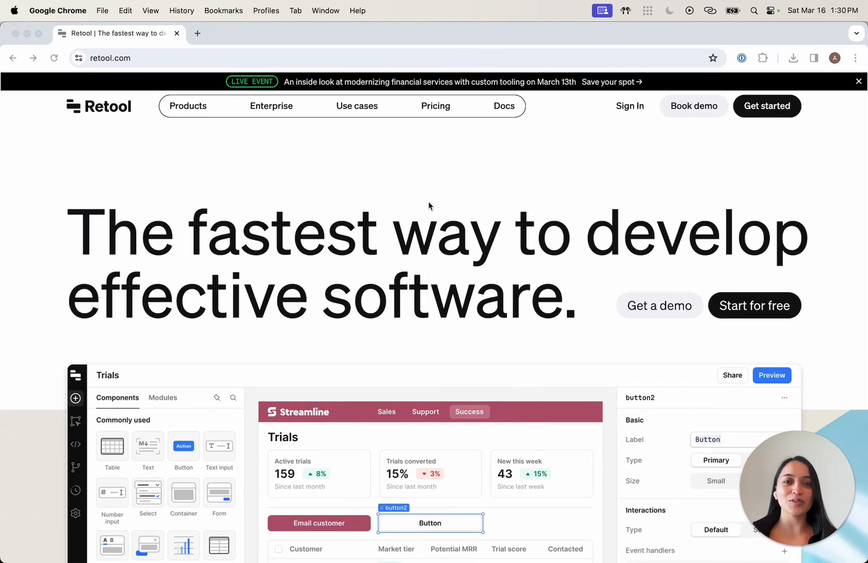
type("Extend trial")
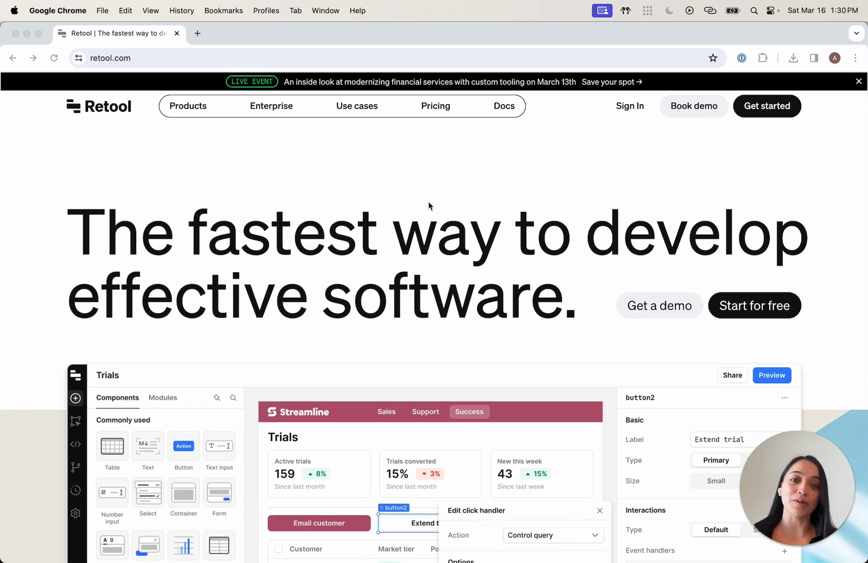
left_click(599, 510)
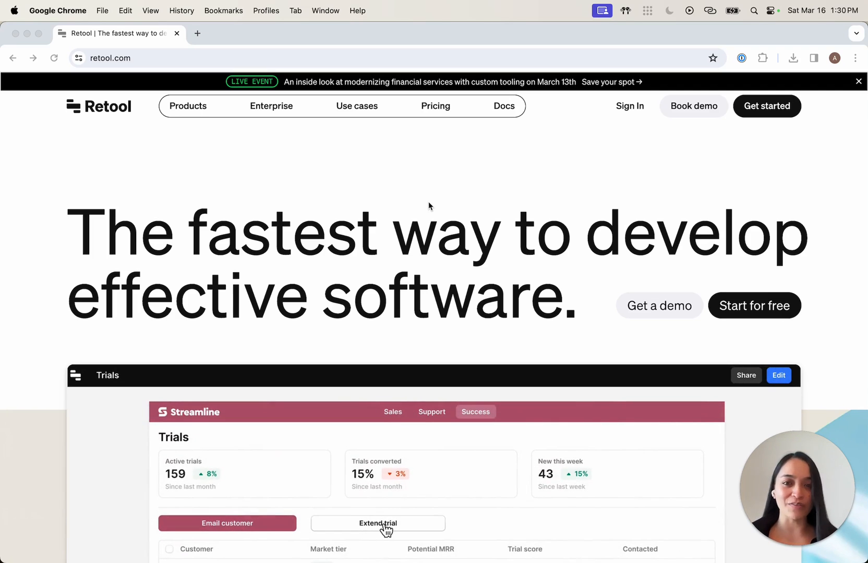
mouse_move(748, 382)
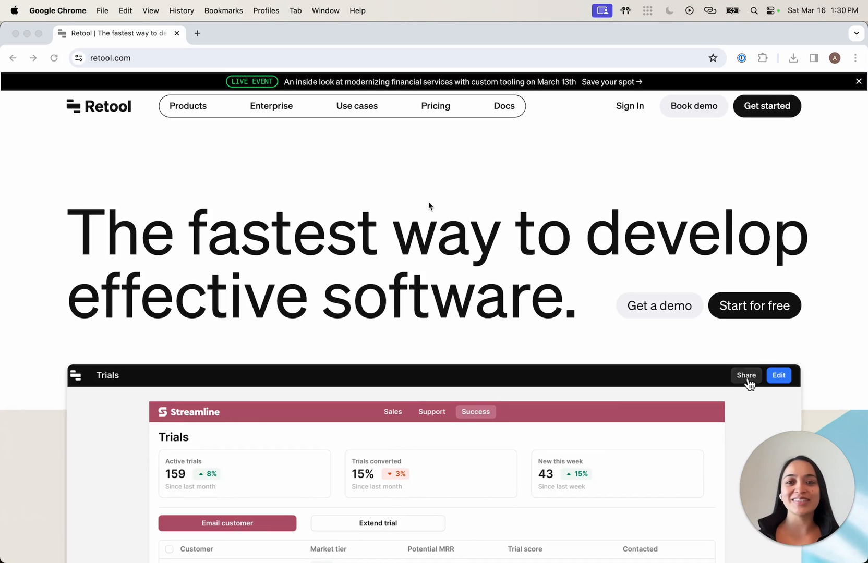
left_click(746, 375)
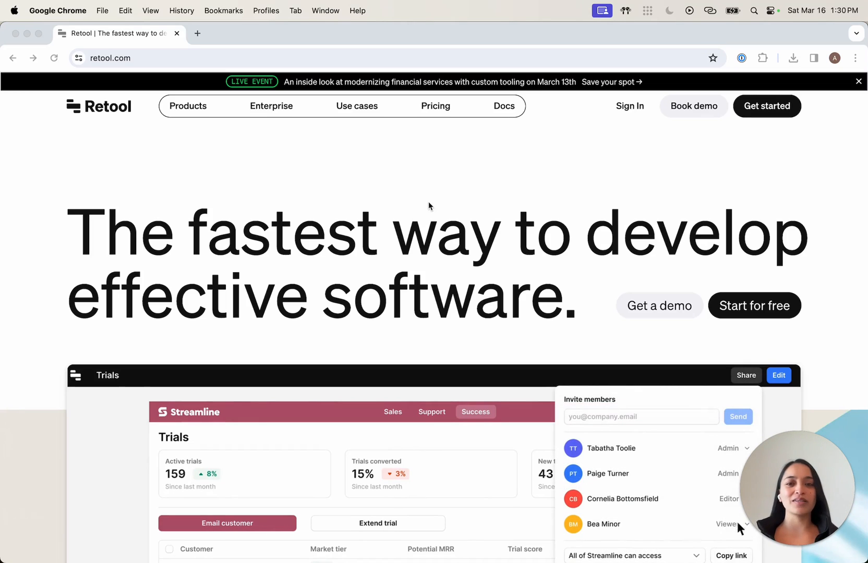
left_click(730, 556)
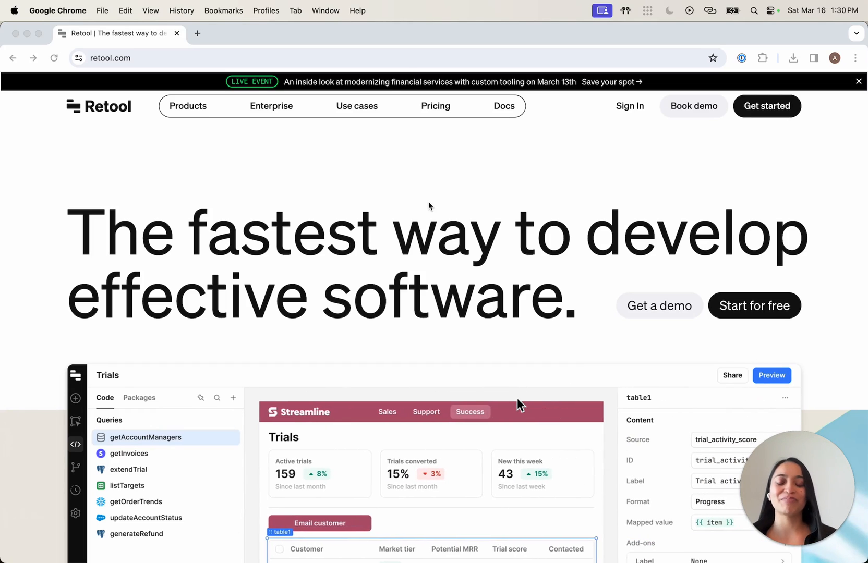
left_click(75, 398)
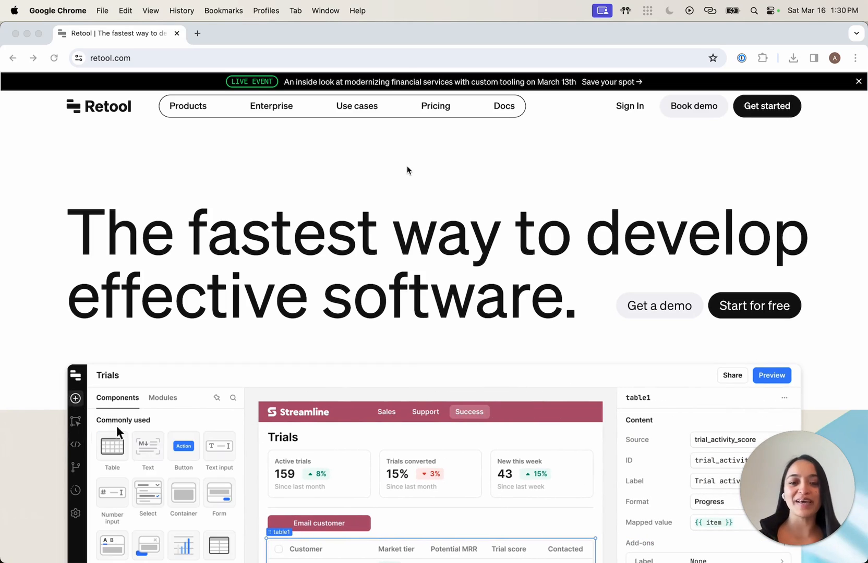
- Scroll to the Web apps demo and follow the Trials build, entering 'Extend trial' again
scroll("down", 3)
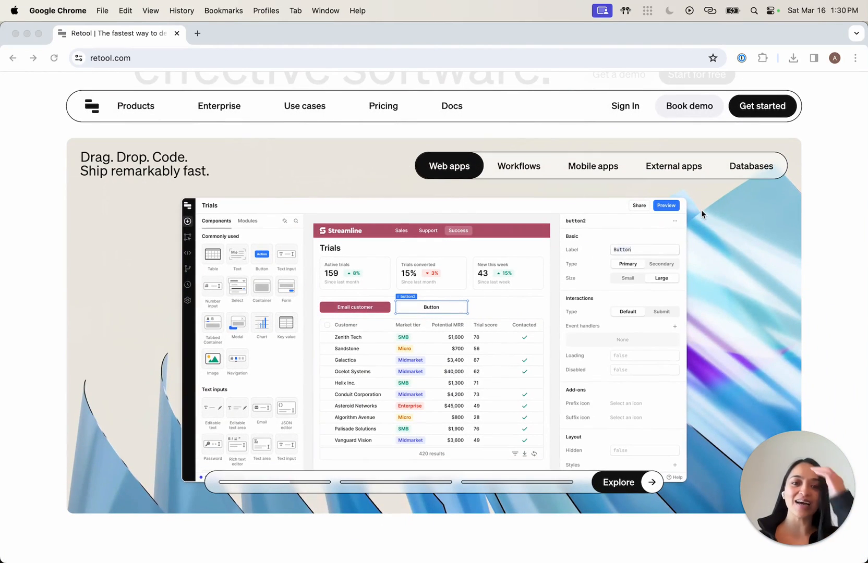
type("Extend trial")
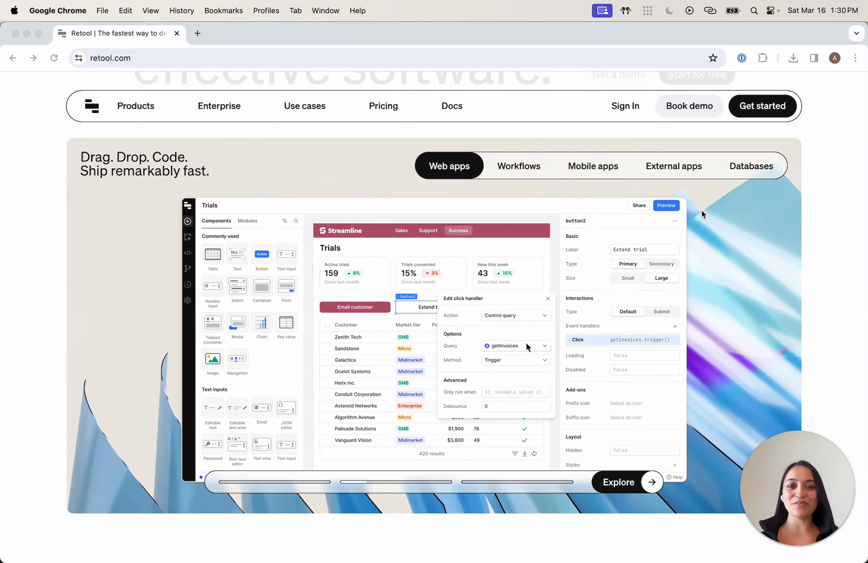
left_click(510, 345)
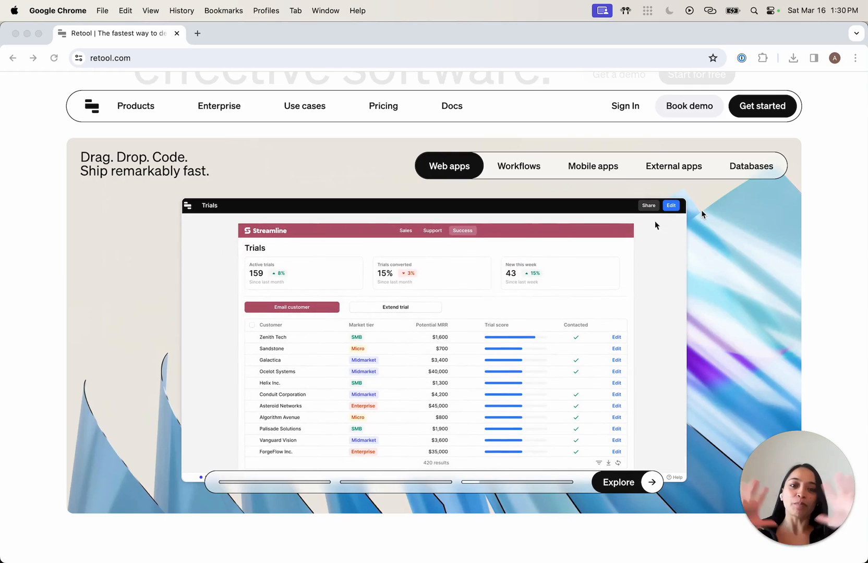
left_click(395, 308)
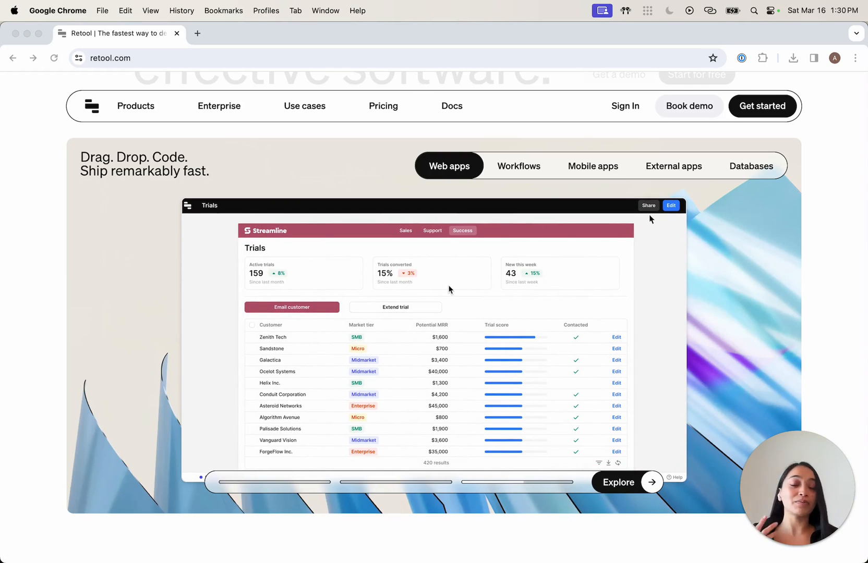
left_click(648, 206)
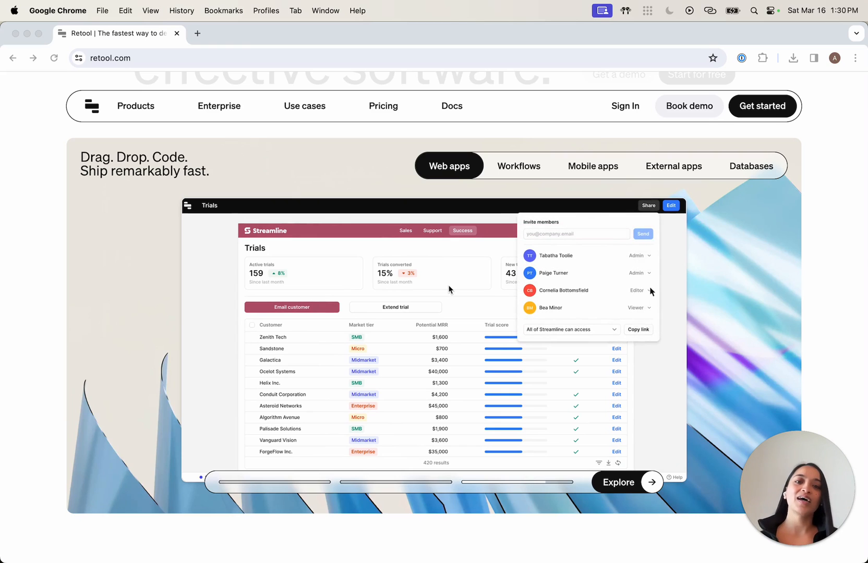
left_click(638, 329)
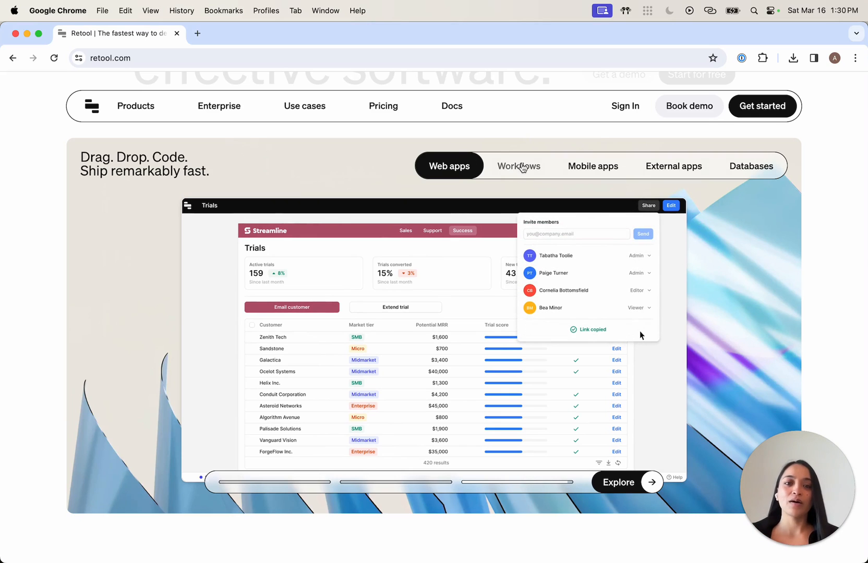
left_click(518, 166)
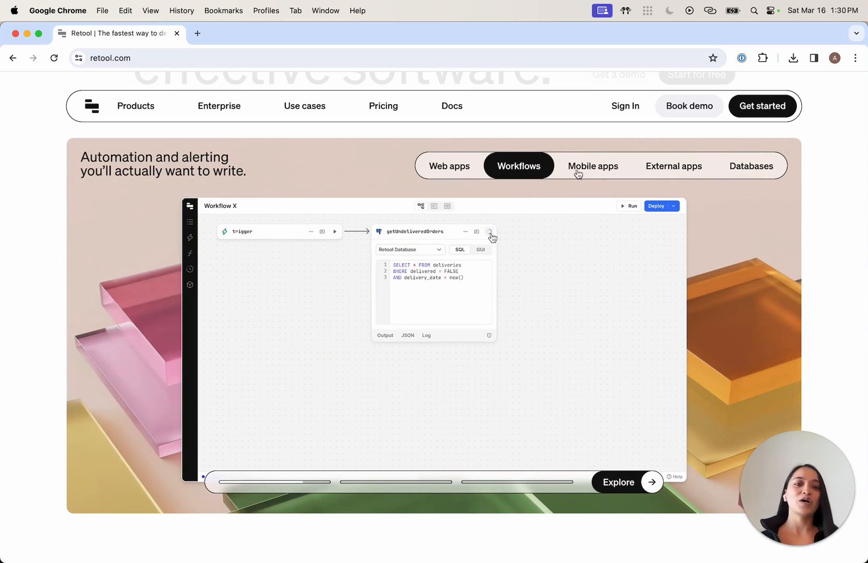
left_click(591, 165)
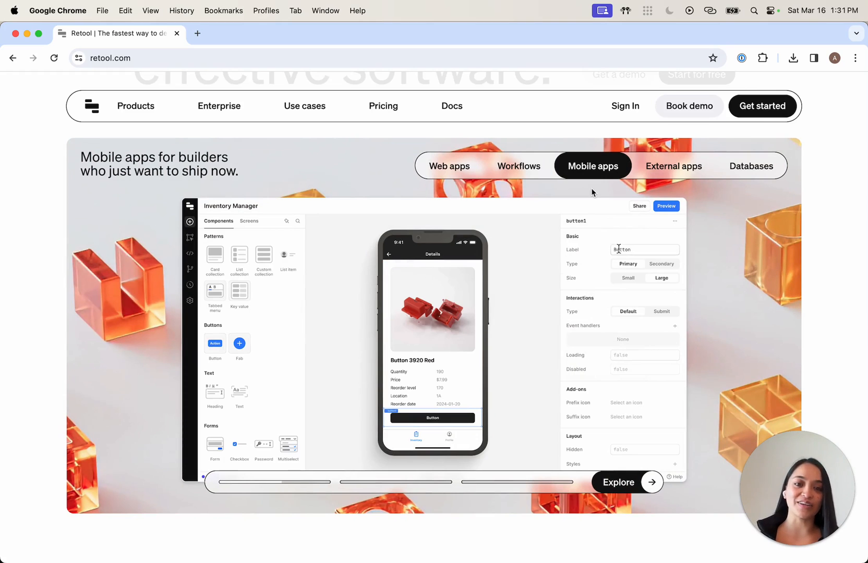
type("Update inv")
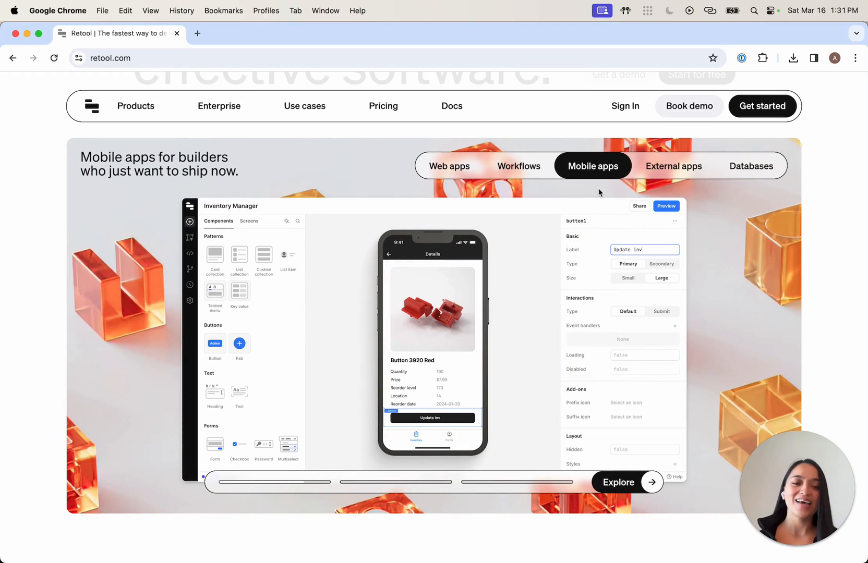
left_click(673, 166)
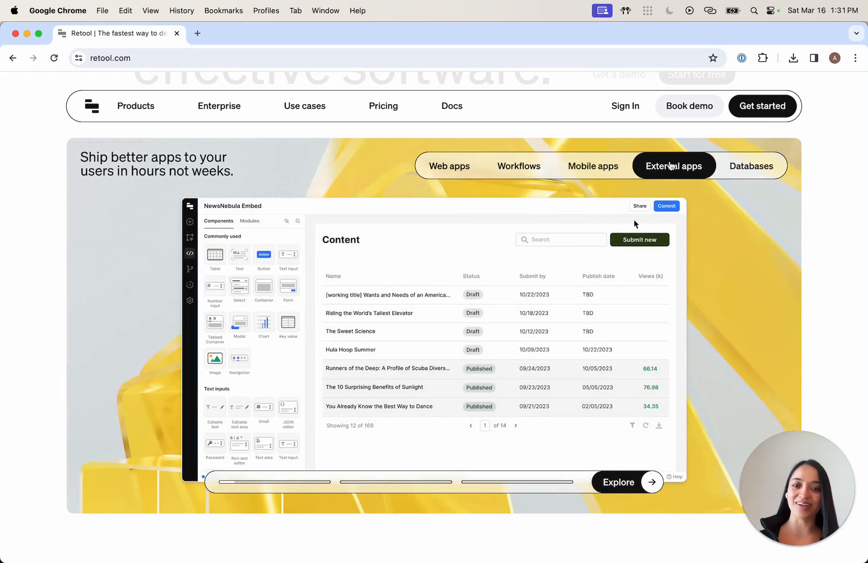
left_click(666, 206)
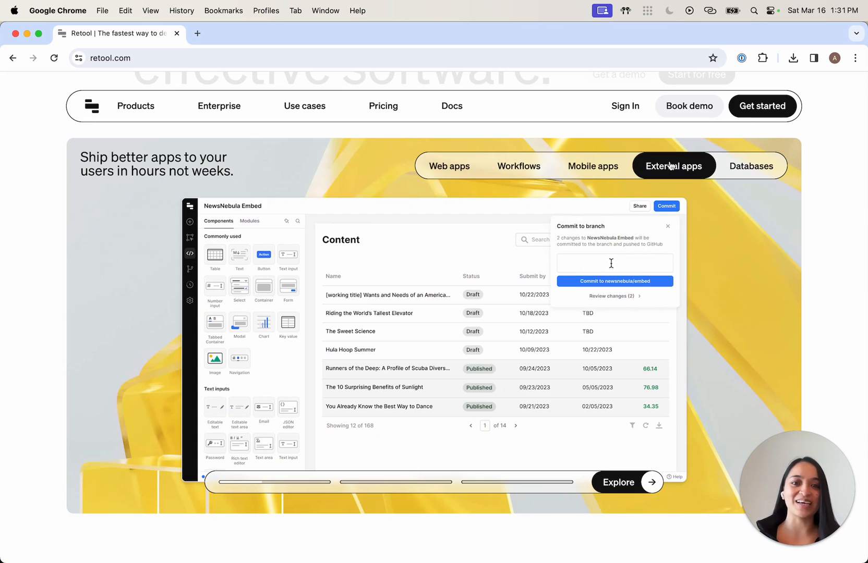
type("Final changes for embed")
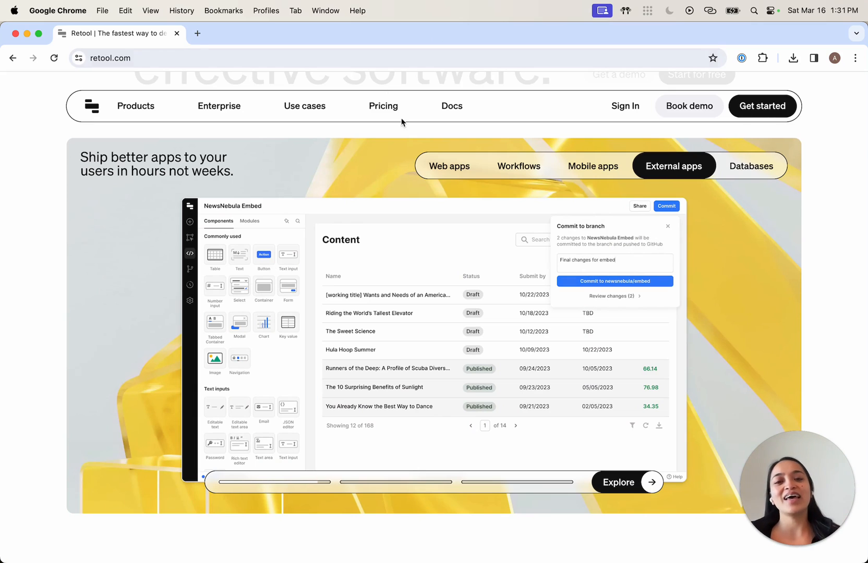
left_click(450, 165)
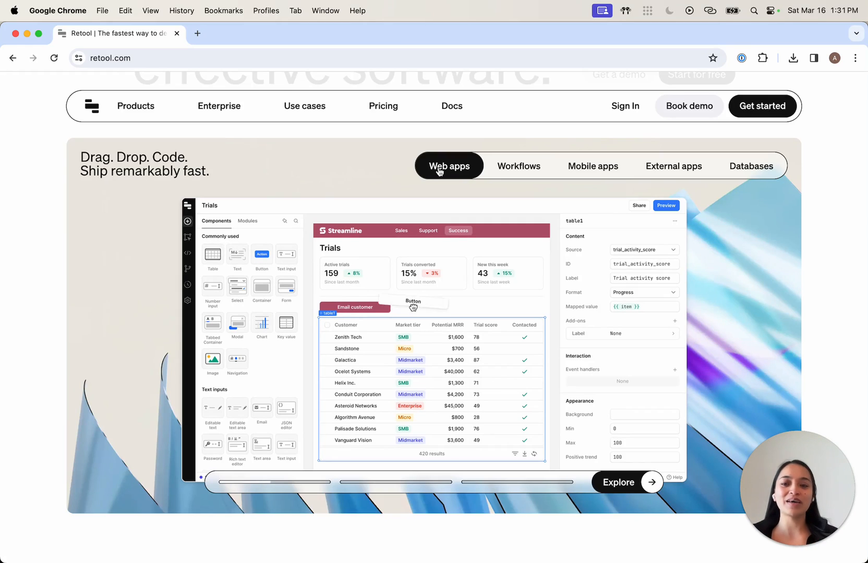
- Reopen the Web apps example, then go to the workspace Resources page of Retool-managed resources
left_click(431, 307)
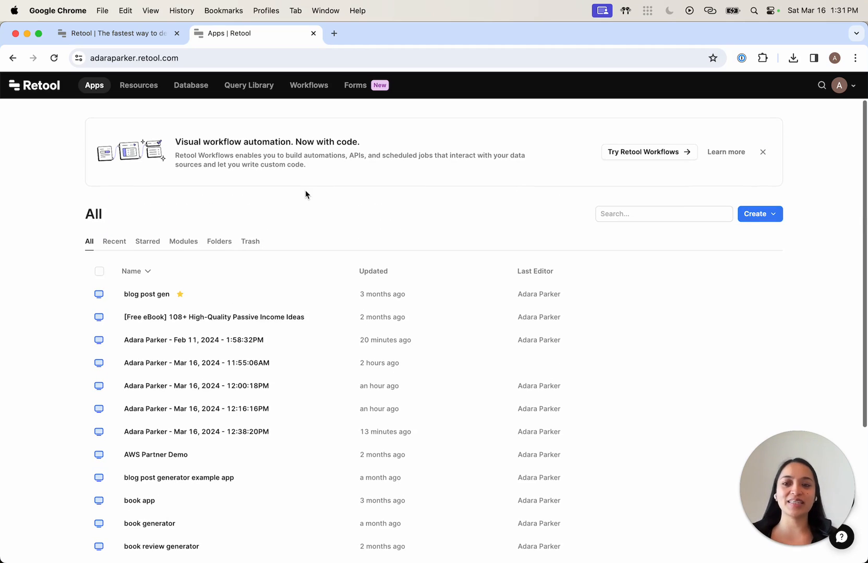
mouse_move(94, 88)
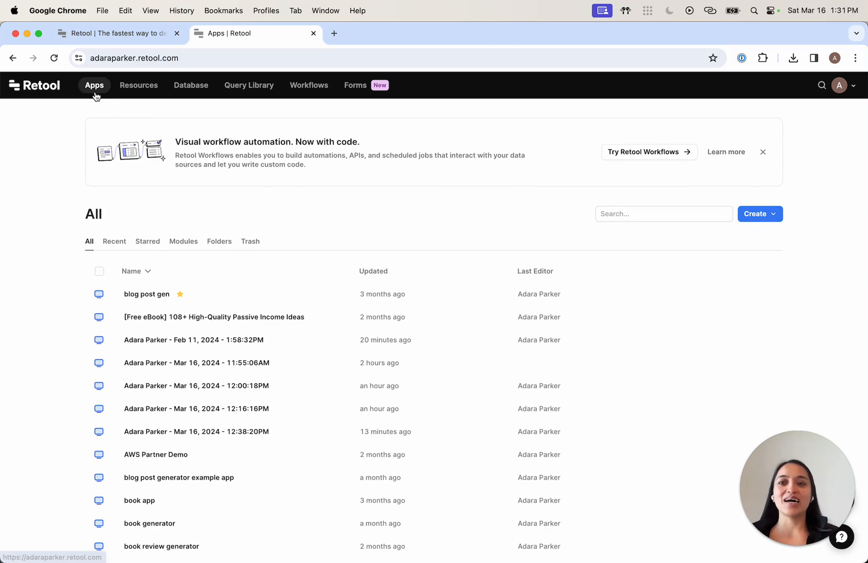
left_click(139, 85)
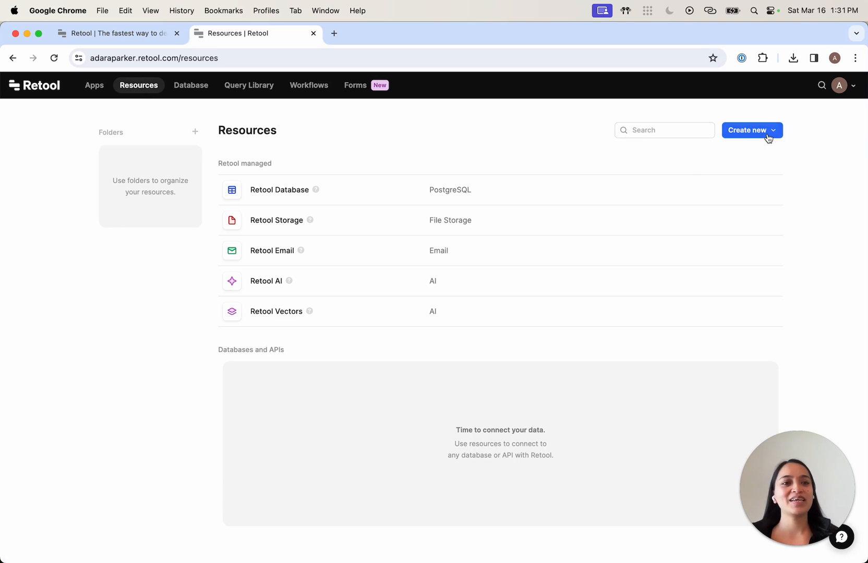
- Start a new resource and browse the list of resource types, REST API and databases
left_click(747, 130)
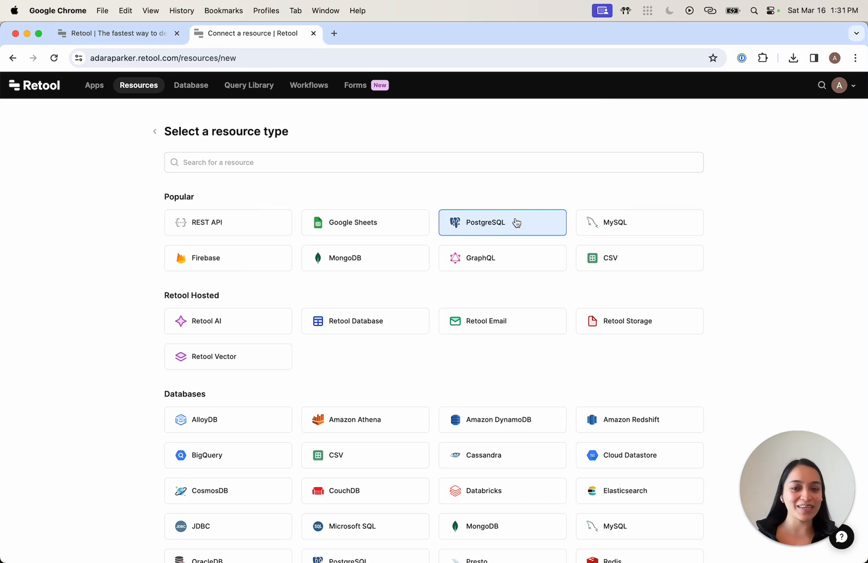
scroll("down", 3)
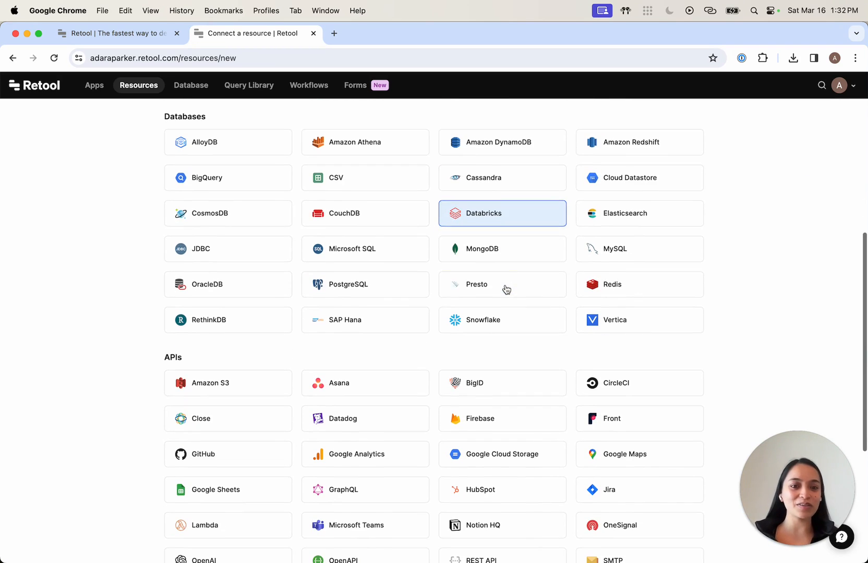
mouse_move(720, 287)
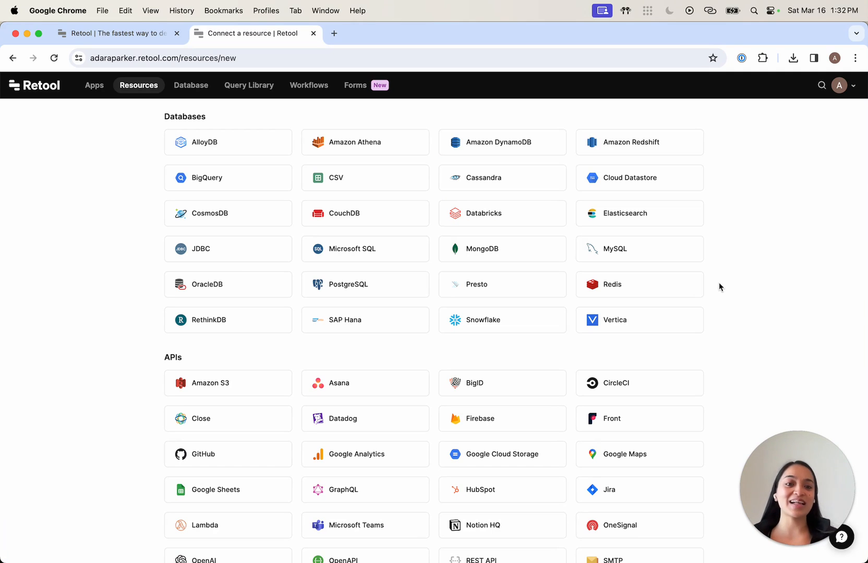
scroll("down", 3)
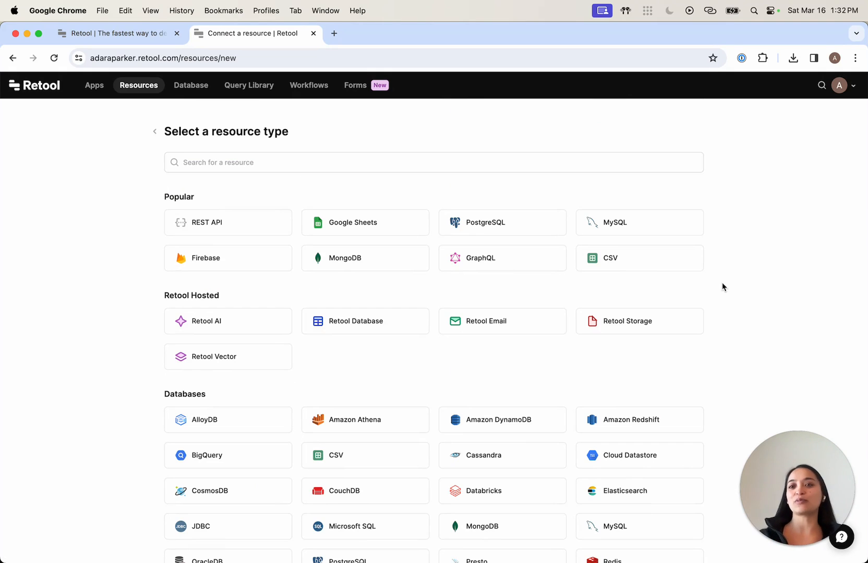
left_click(94, 85)
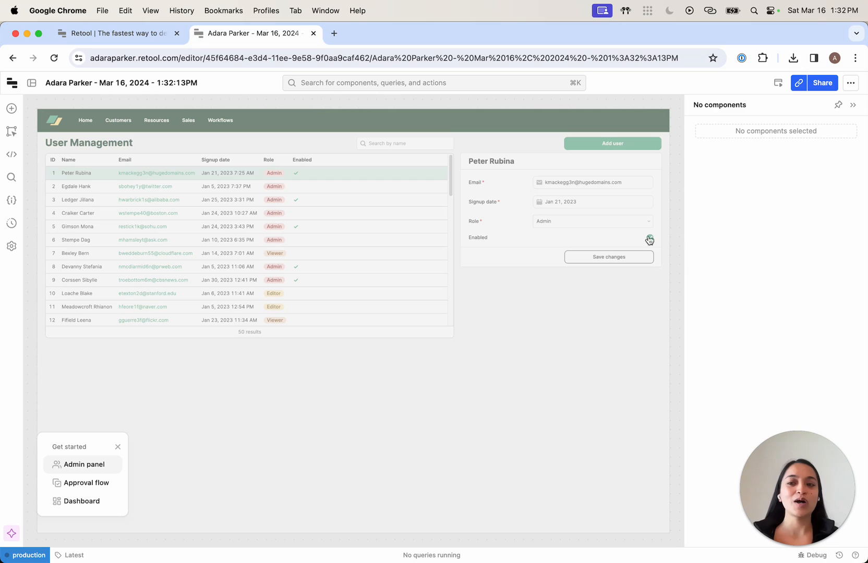
- Clear the sample User Management content, pick the Horizontally split layout, and show the component library
left_click(650, 238)
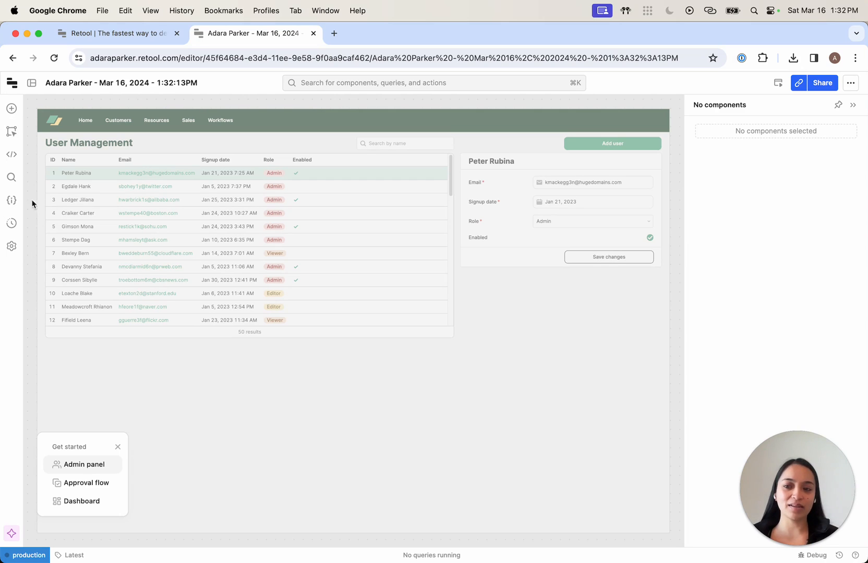
mouse_move(800, 236)
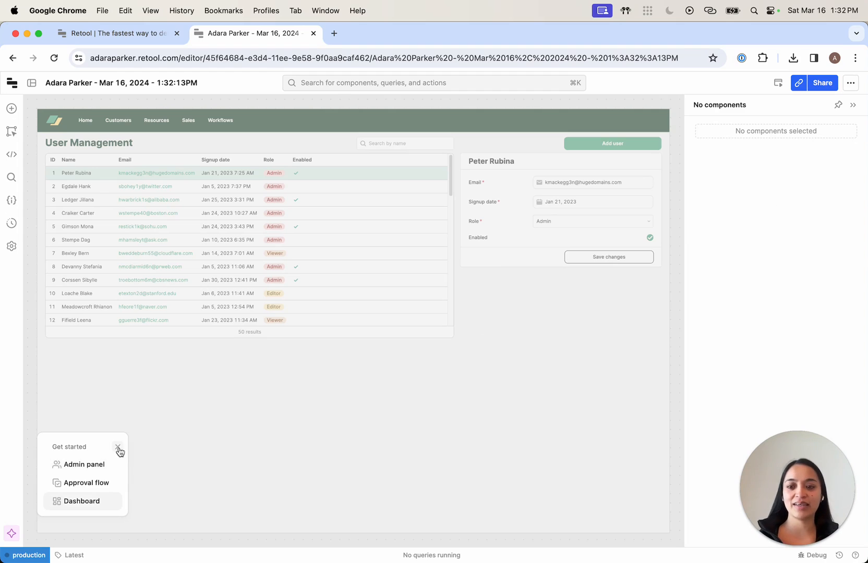
left_click(119, 448)
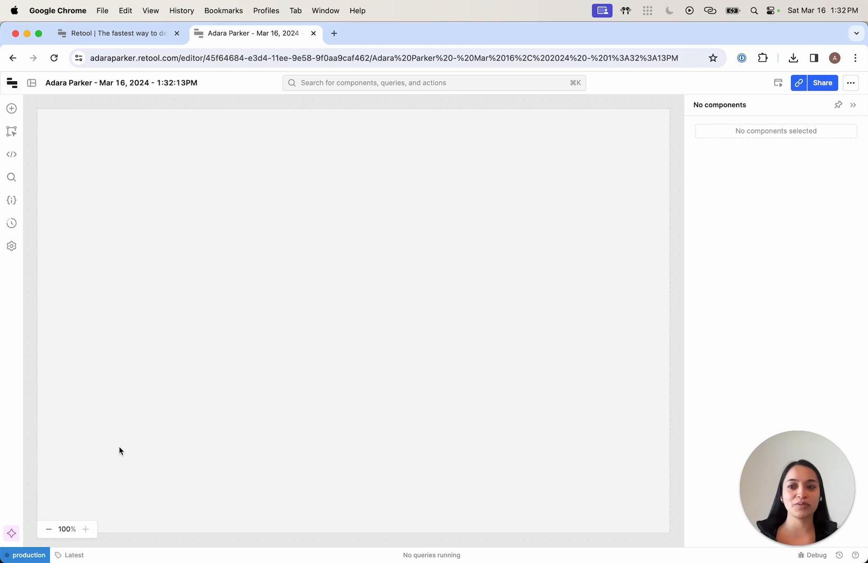
left_click(31, 83)
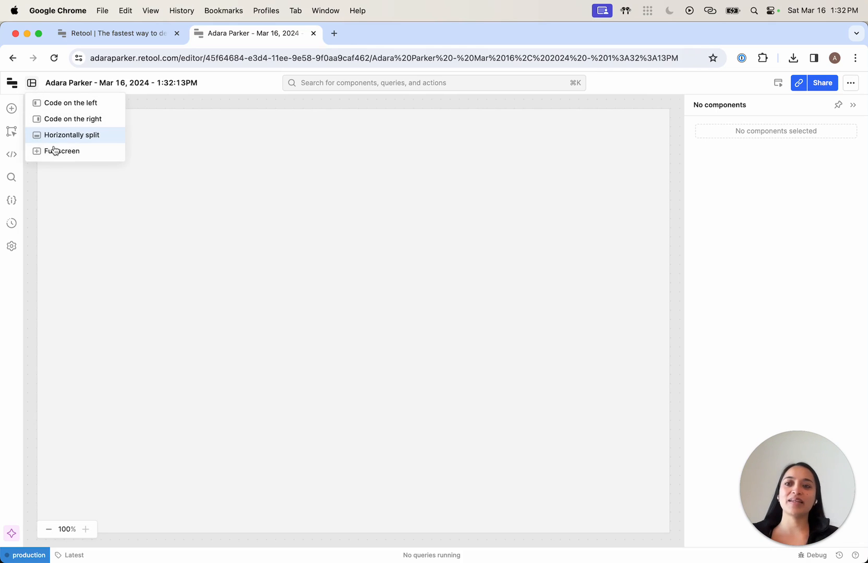
mouse_move(72, 137)
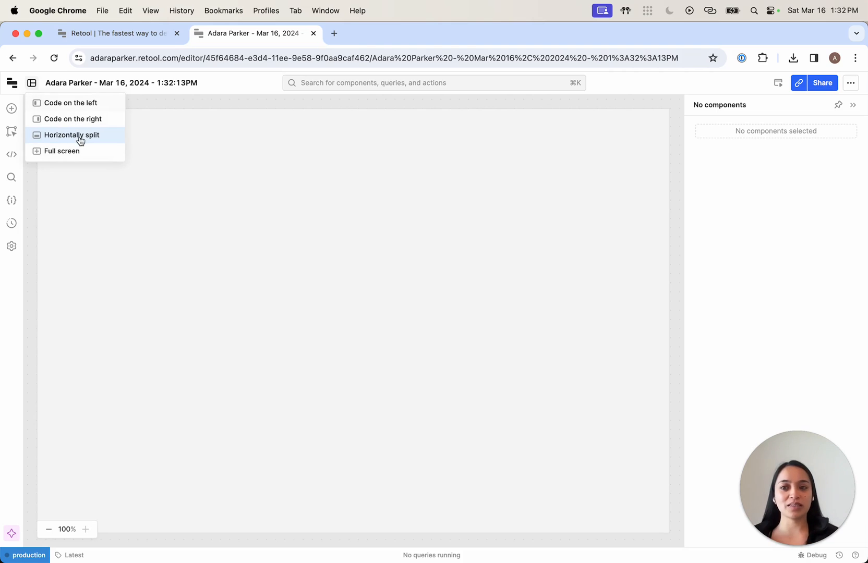
left_click(71, 135)
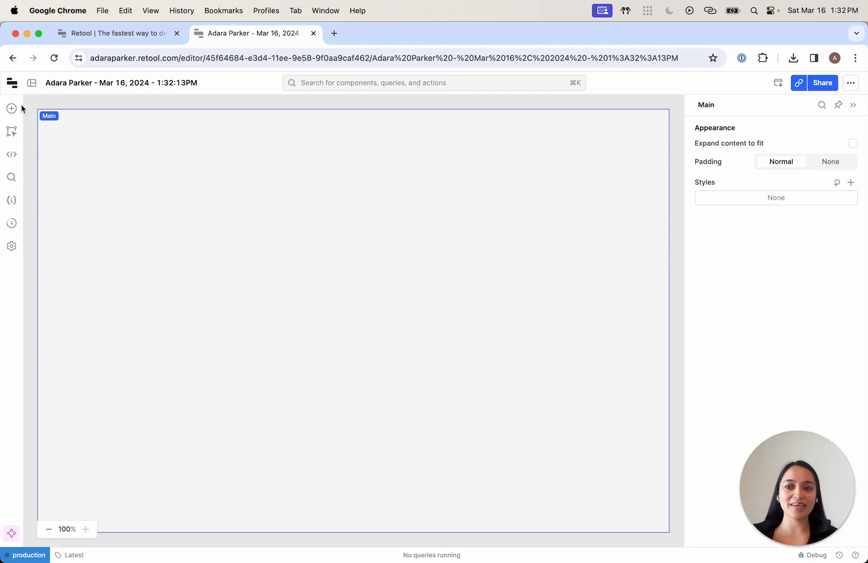
left_click(11, 108)
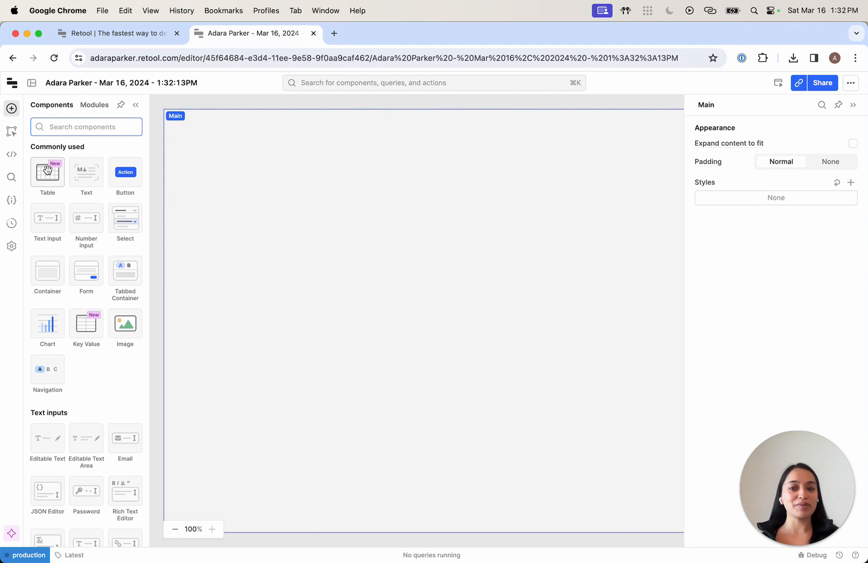
mouse_move(76, 200)
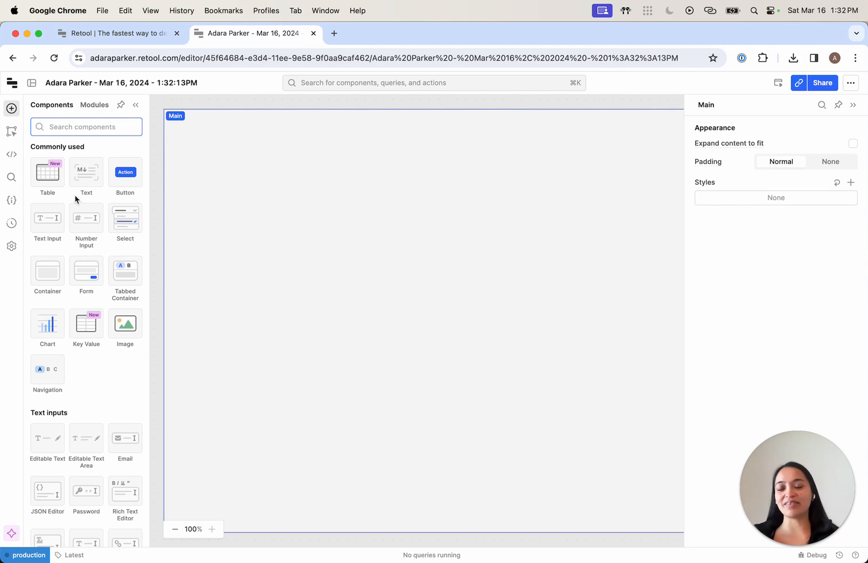
scroll("down", 3)
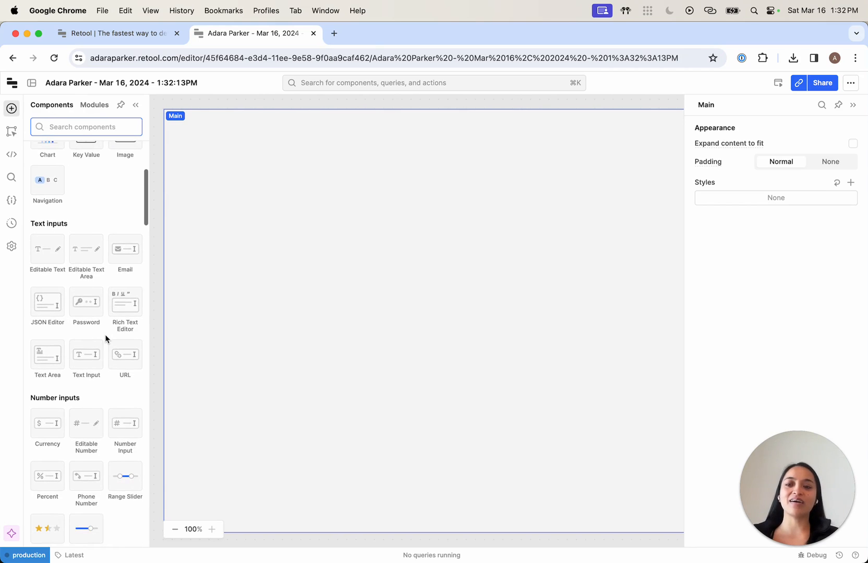
scroll("down", 3)
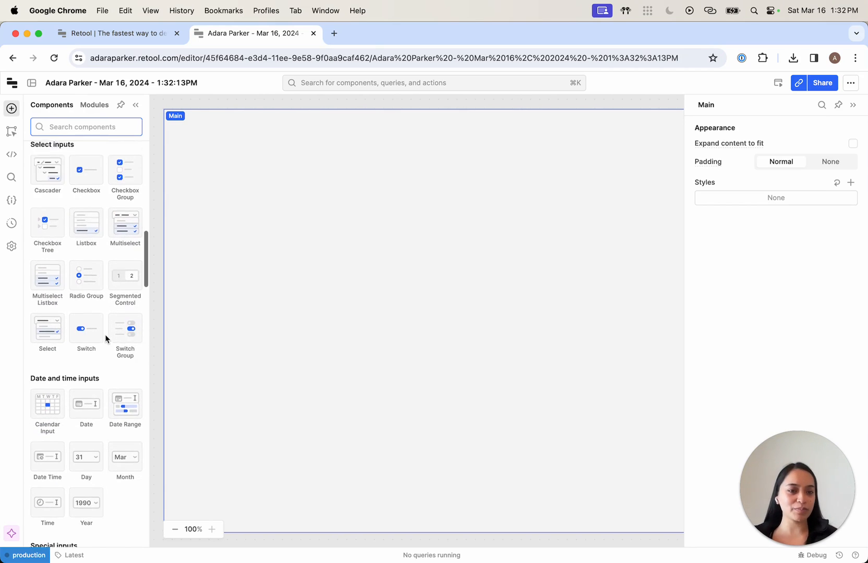
scroll("down", 3)
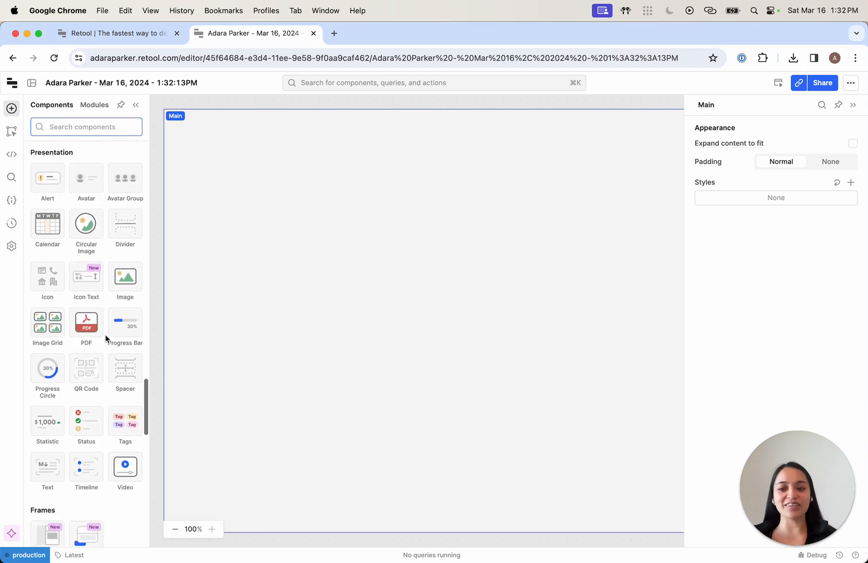
scroll("down", 3)
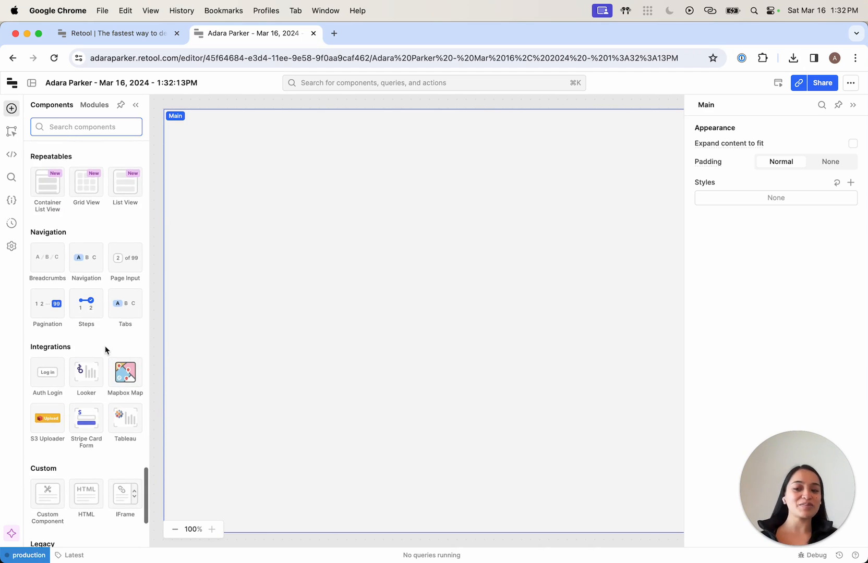
scroll("down", 3)
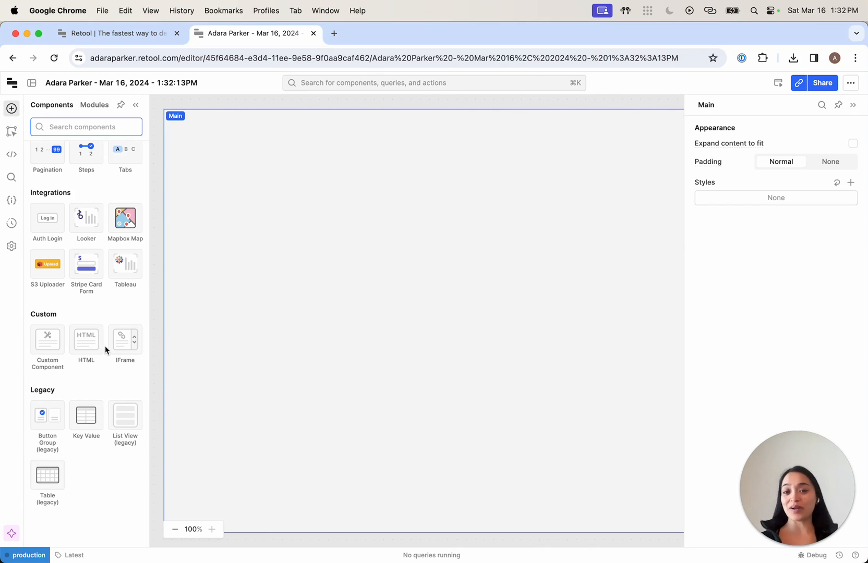
mouse_move(28, 353)
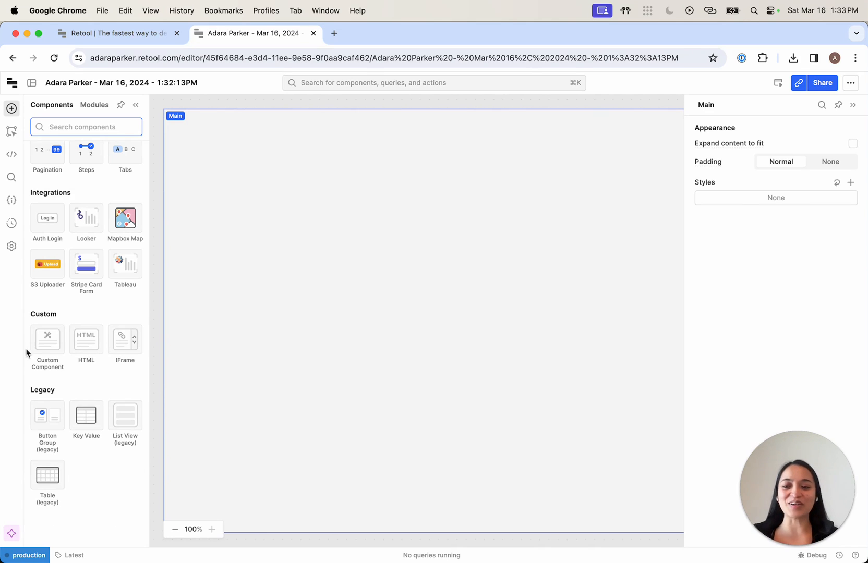
mouse_move(46, 338)
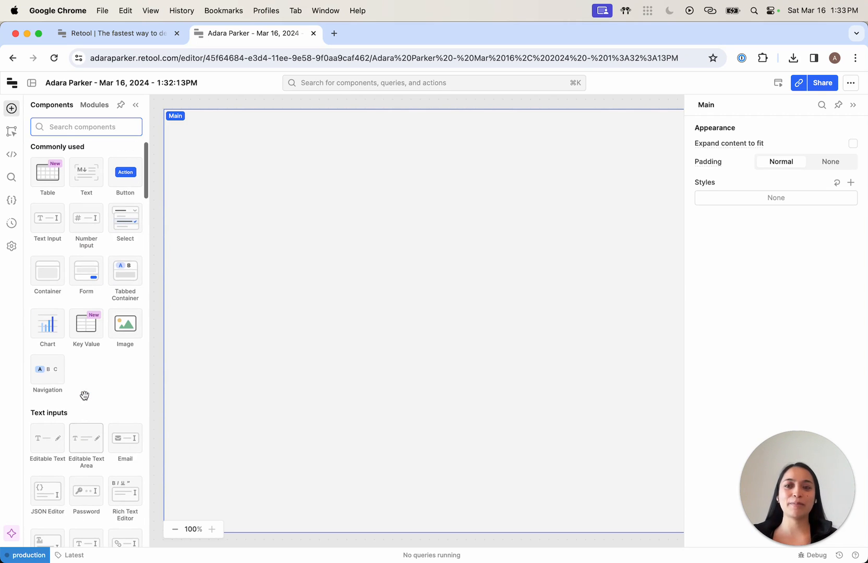
mouse_move(85, 399)
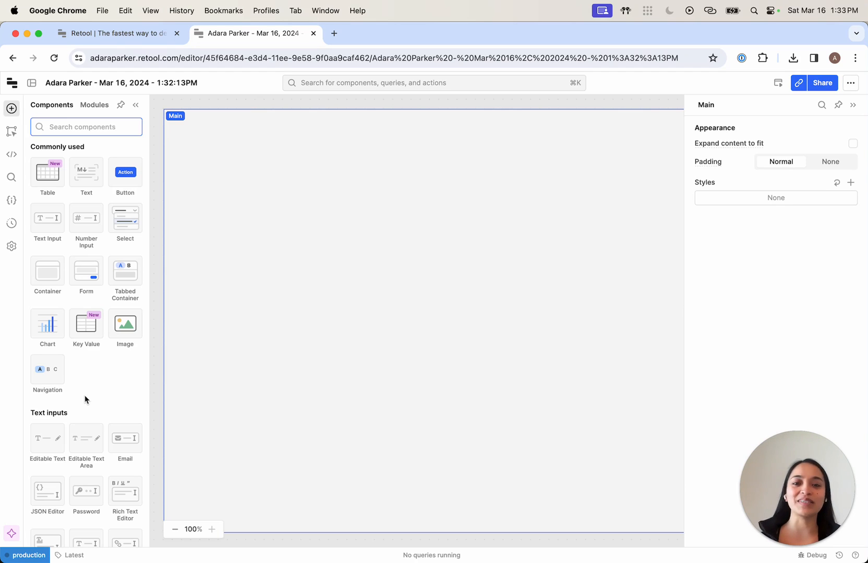
mouse_move(47, 172)
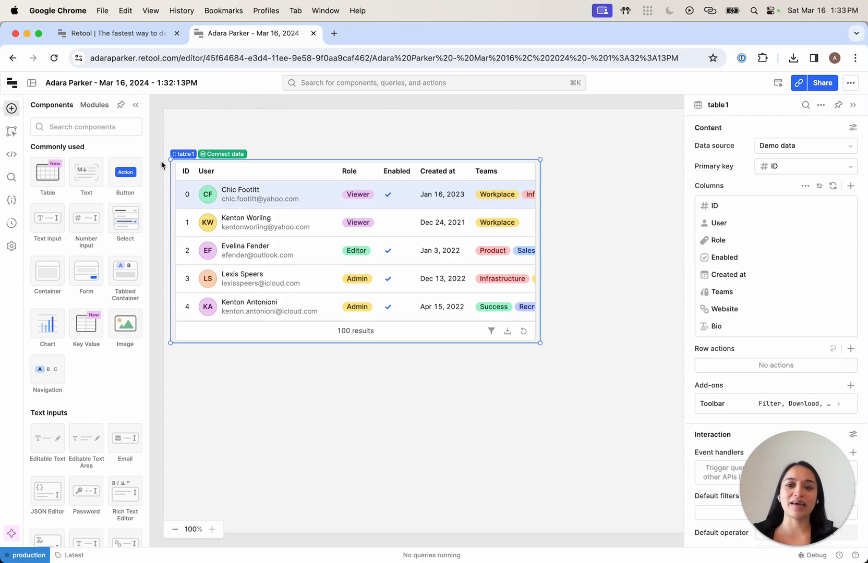
- Search the library to add a text input and container, then put a text input and button inside
left_click(86, 127)
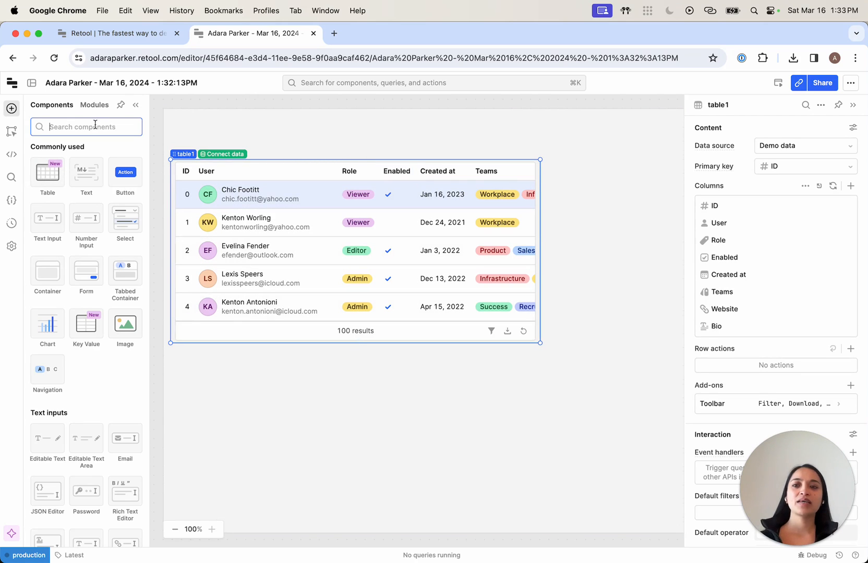
type("sear")
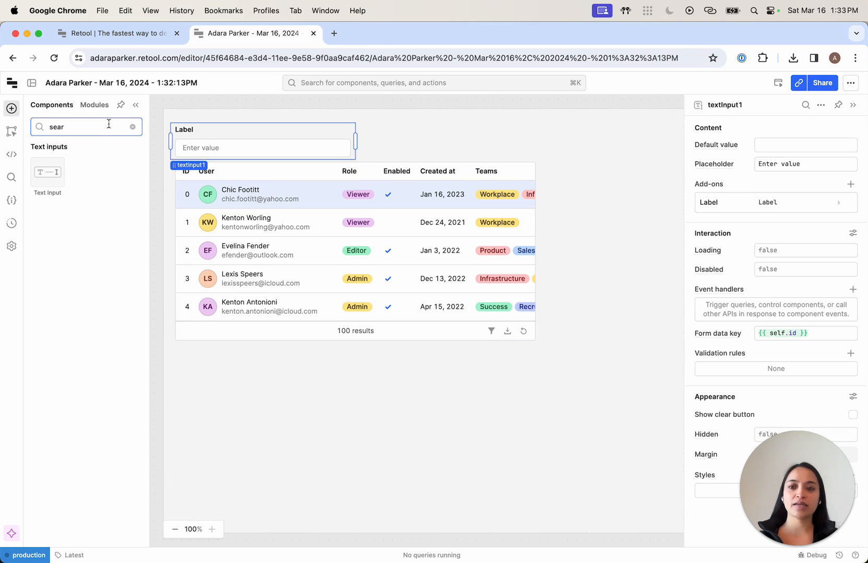
left_click(133, 126)
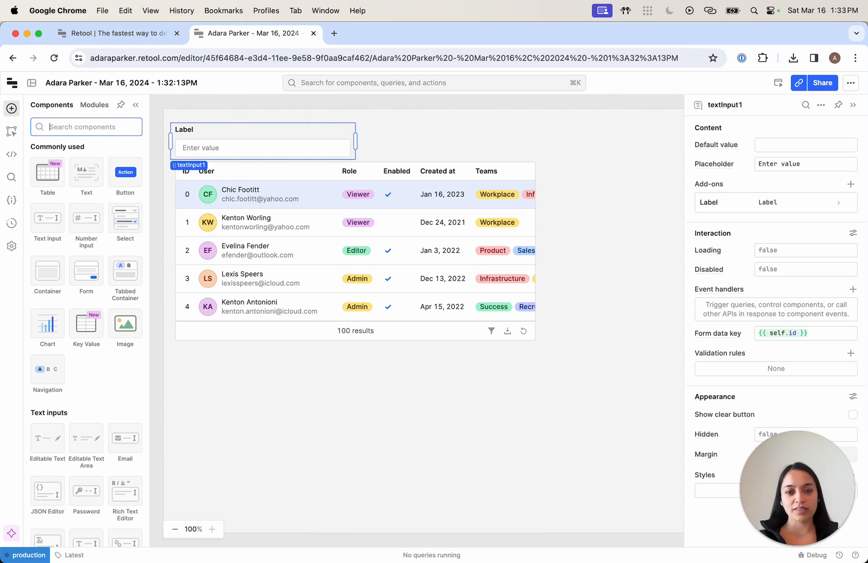
type("conta")
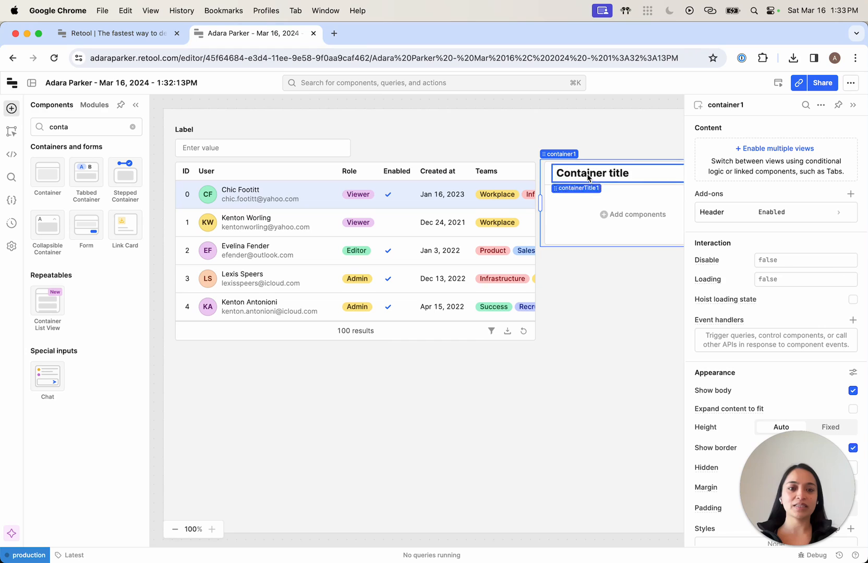
left_click(633, 214)
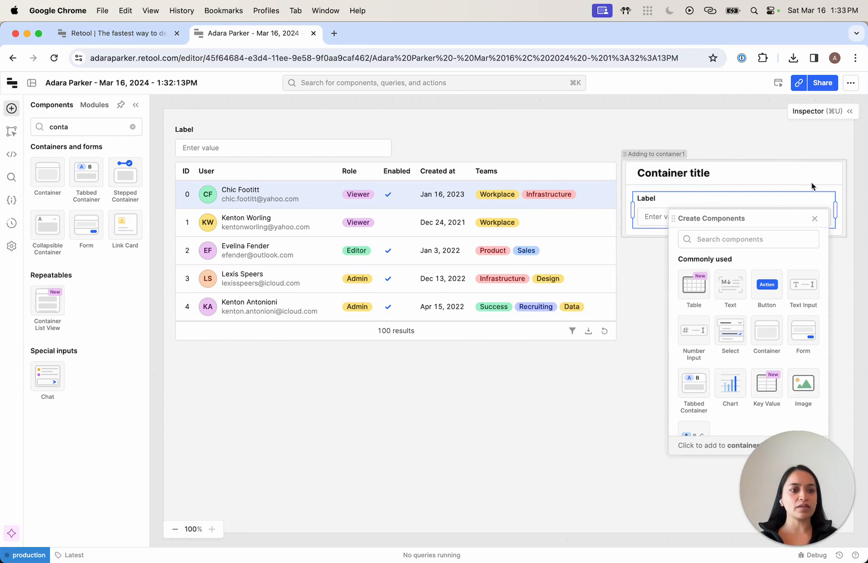
left_click(766, 287)
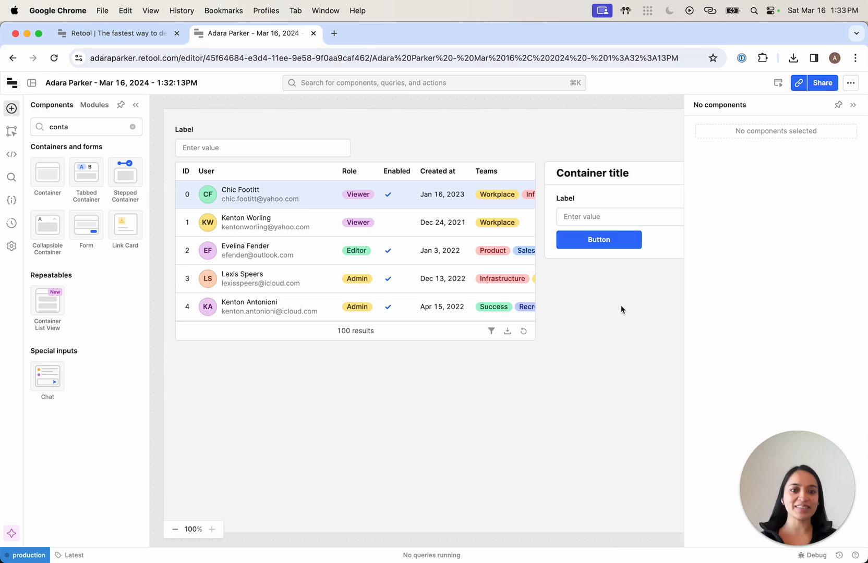
- Select textInput1 and remove its suffix icon add-on after searching its icons for 'search'
left_click(852, 106)
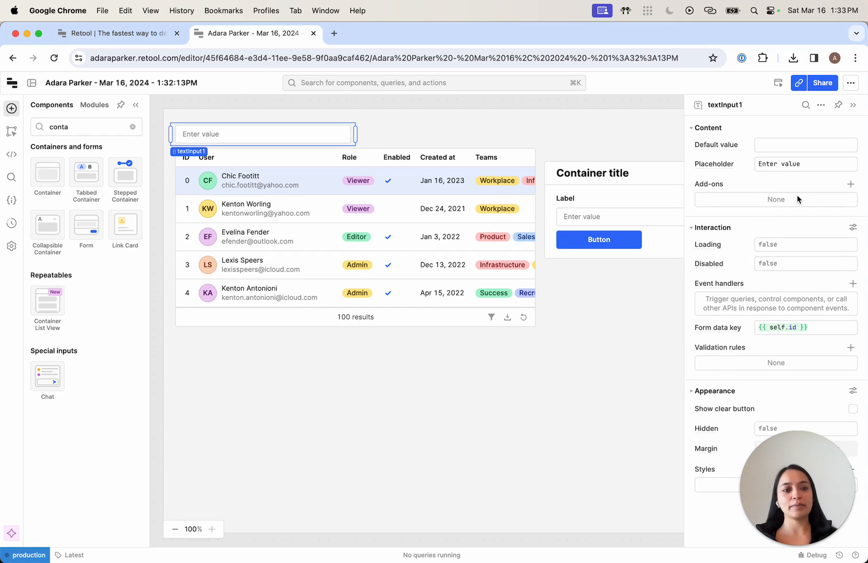
left_click(852, 184)
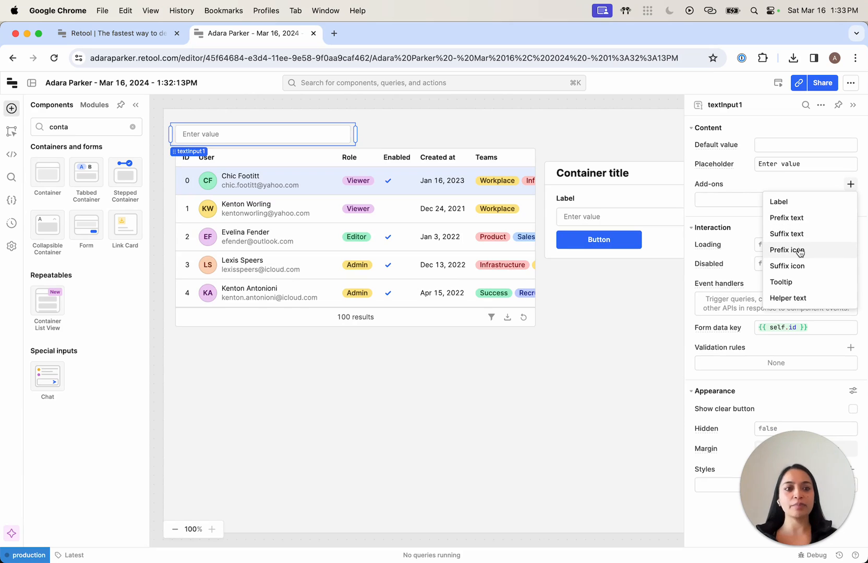
left_click(787, 266)
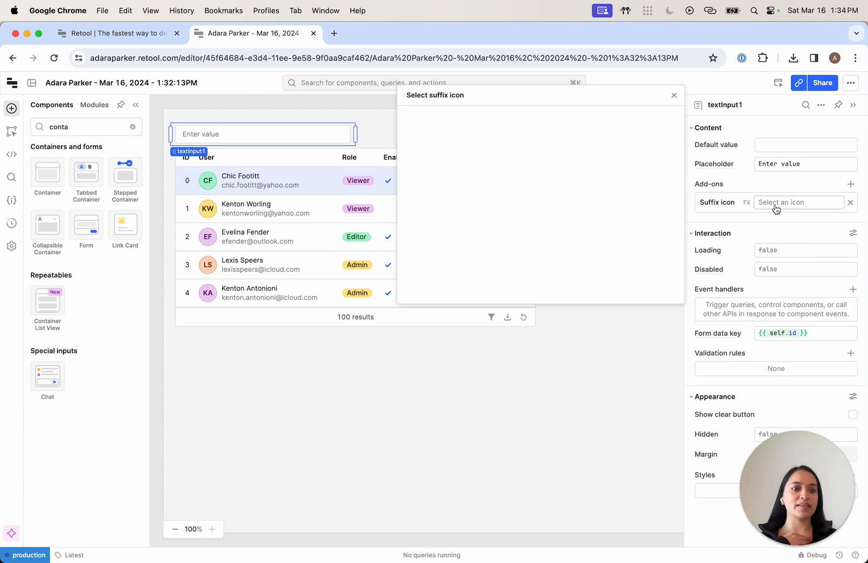
type("search")
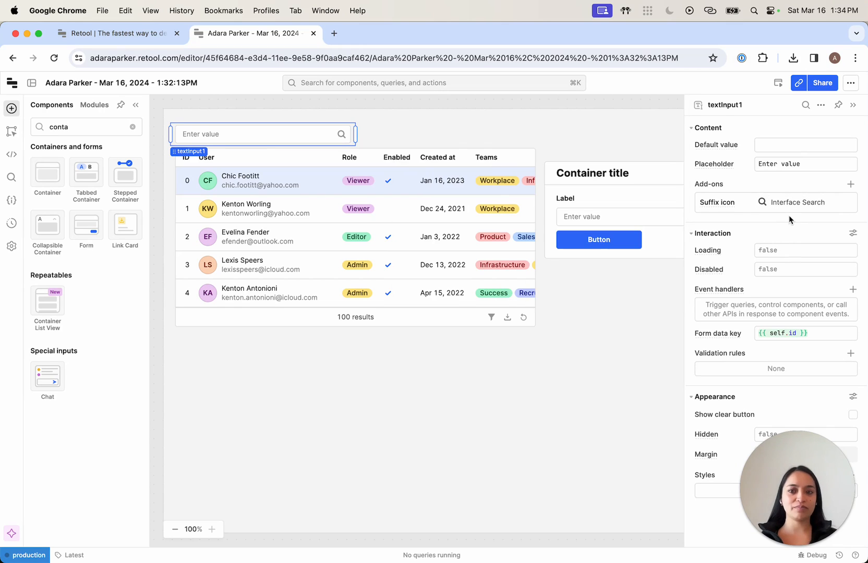
left_click(261, 134)
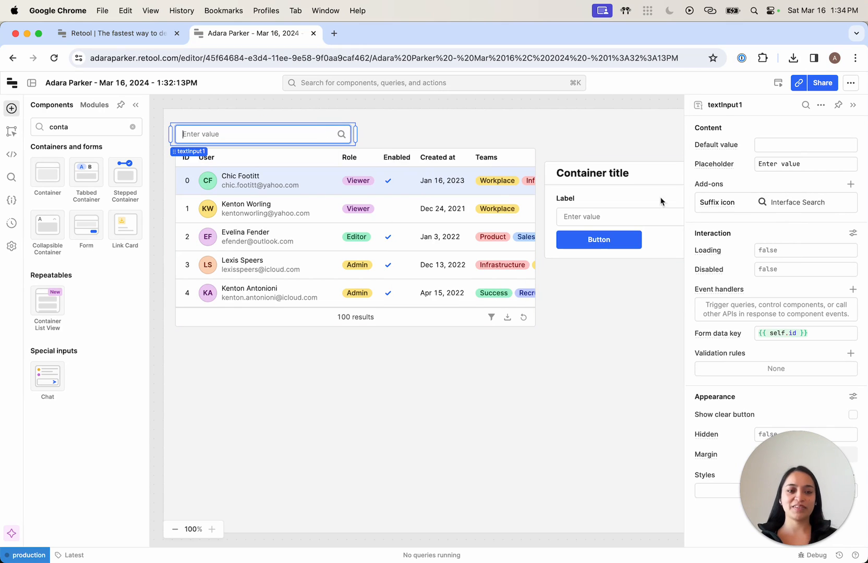
left_click(795, 202)
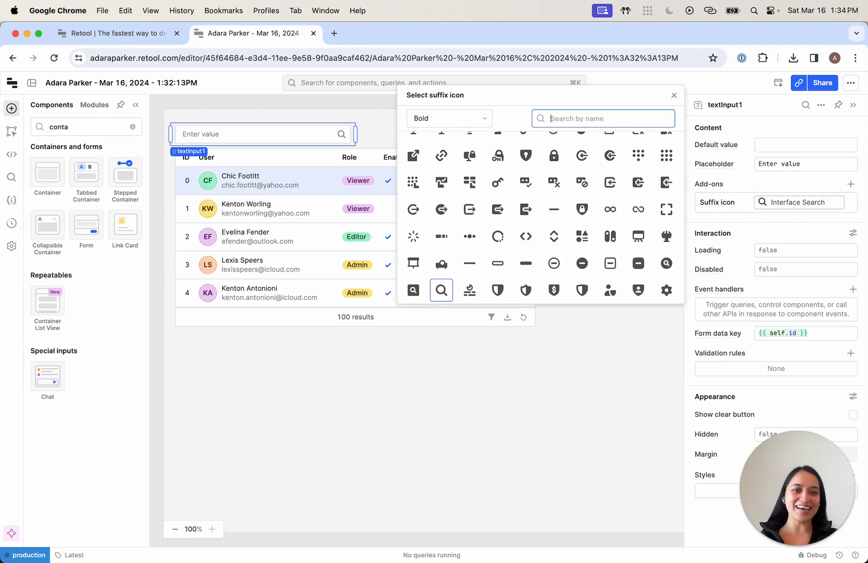
left_click(674, 94)
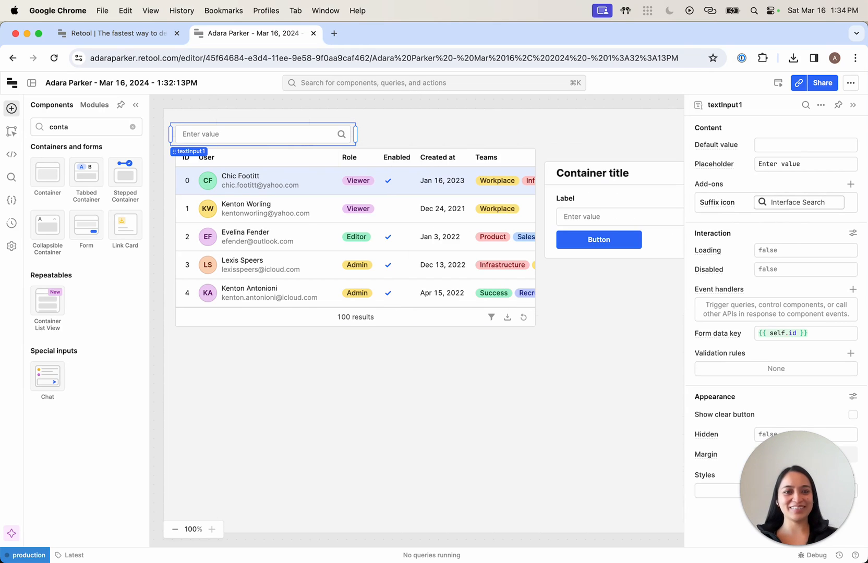
- Add an Interface Search prefix icon and set the placeholder to 'Search'
left_click(851, 184)
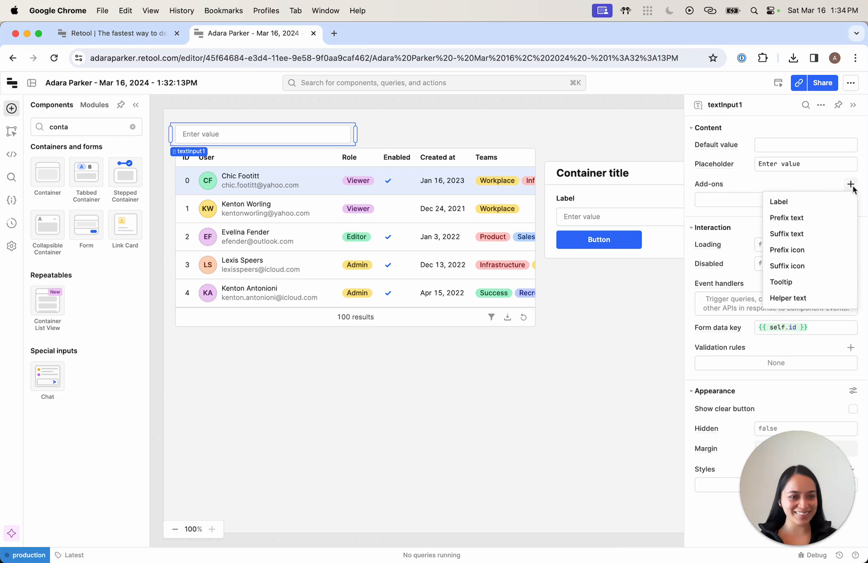
left_click(787, 218)
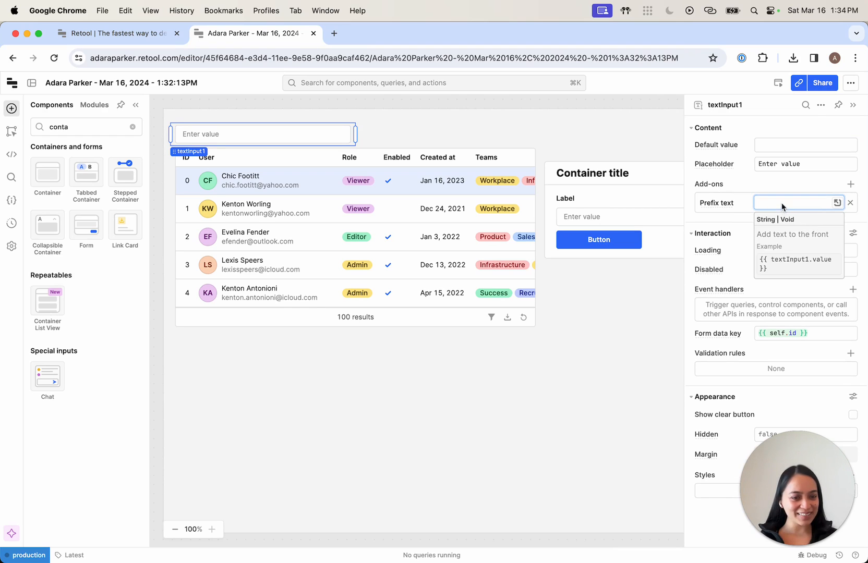
type("searc")
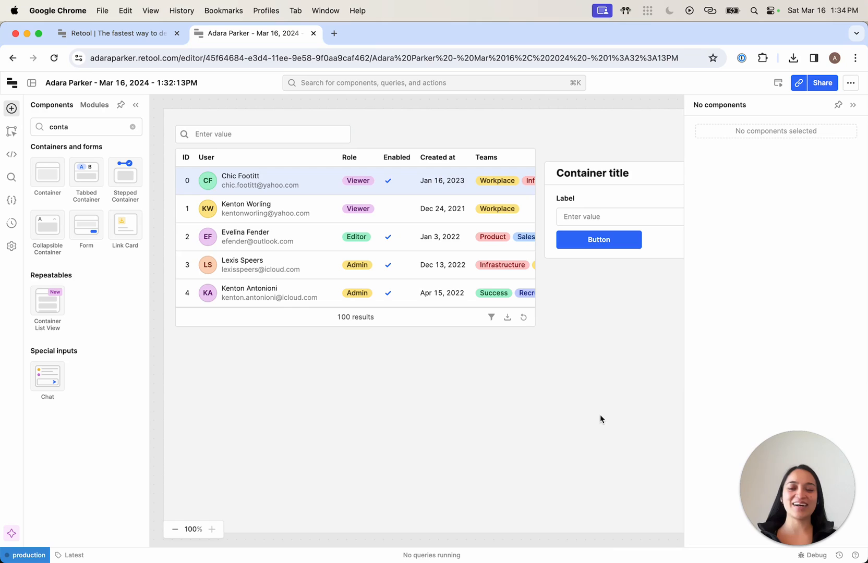
left_click(263, 134)
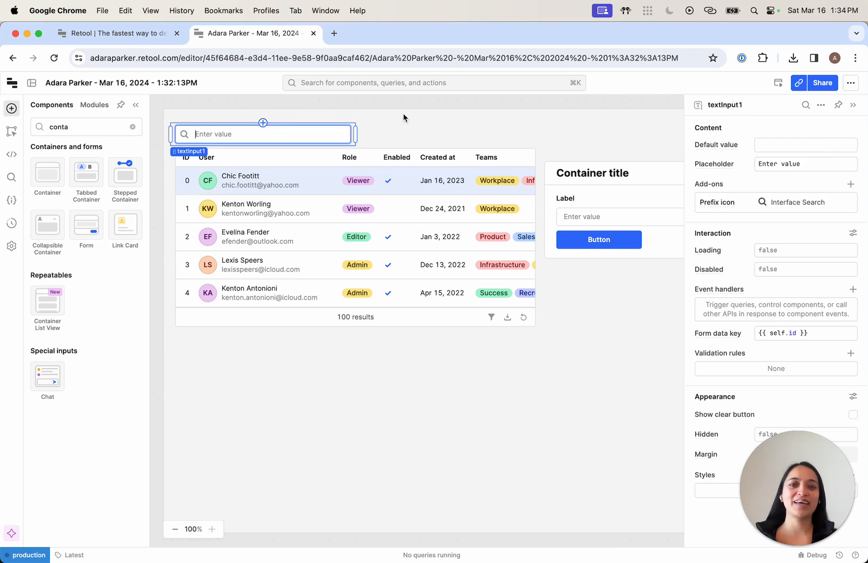
type("Search")
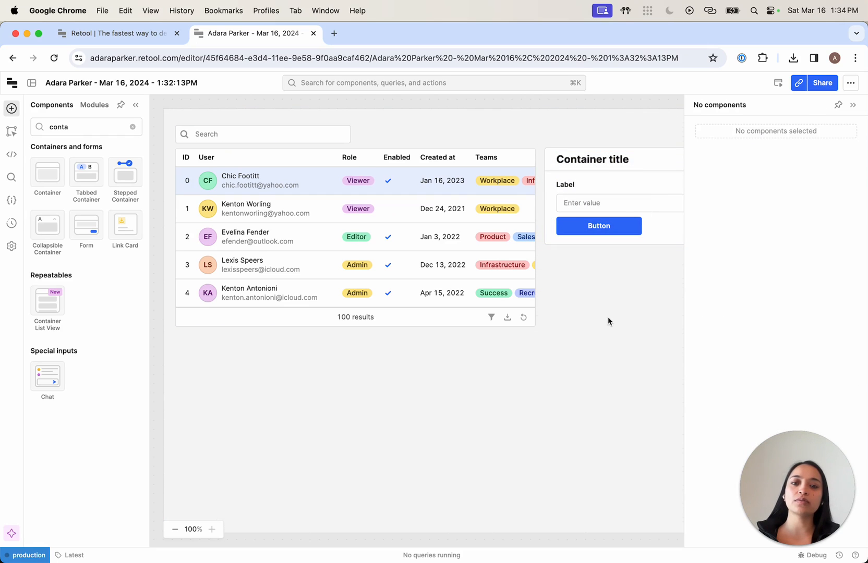
- Create query1 on Retool Database selecting all rows from sample_users, then save and run it
left_click(355, 209)
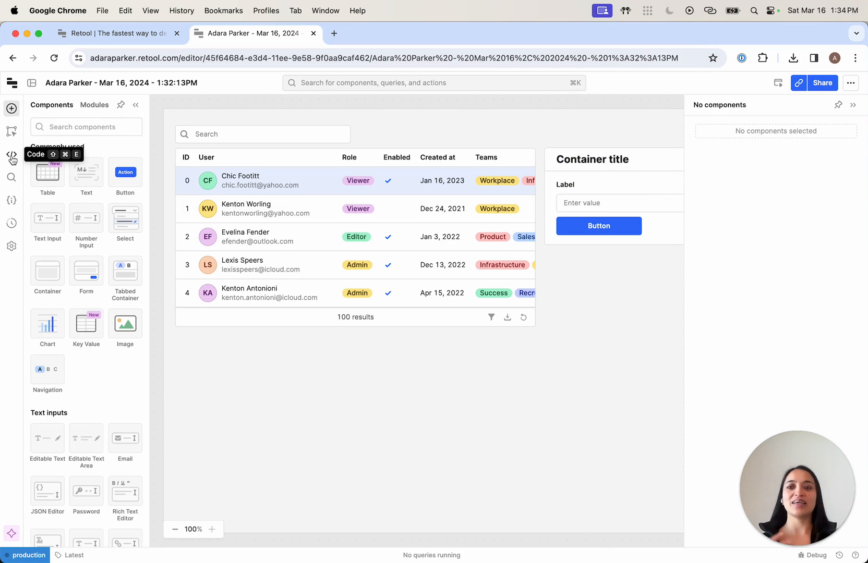
left_click(11, 154)
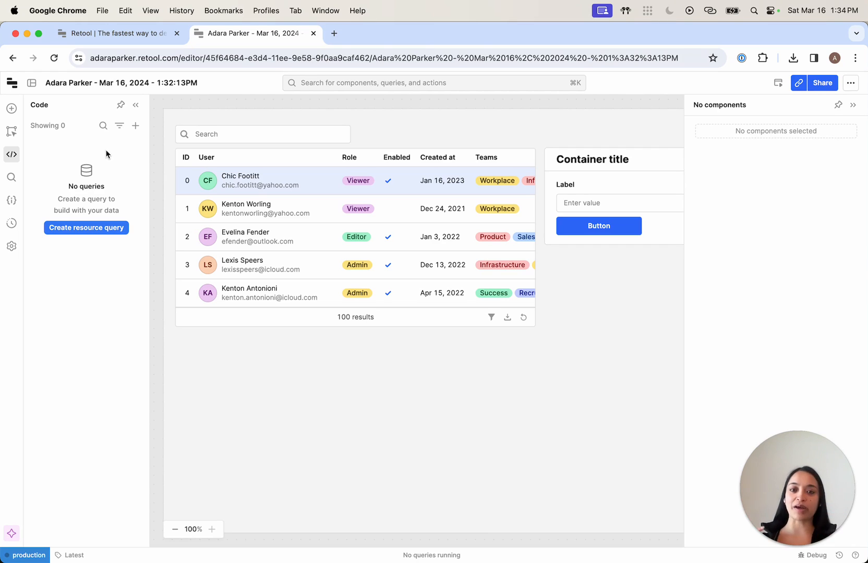
left_click(86, 227)
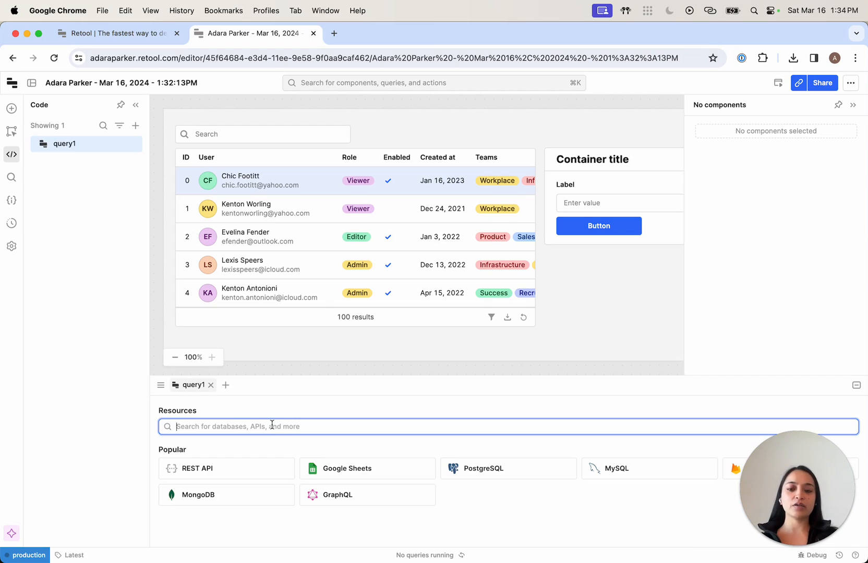
type("ret")
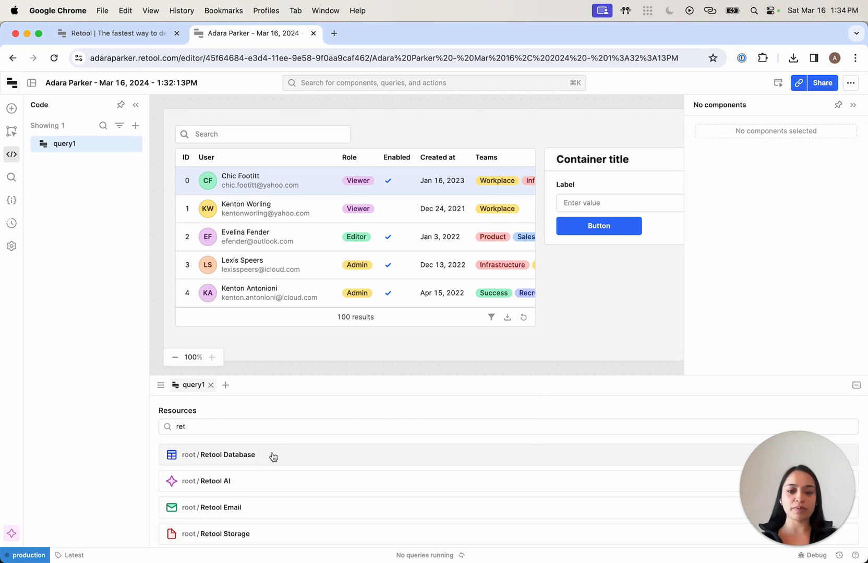
left_click(226, 455)
type("select * from")
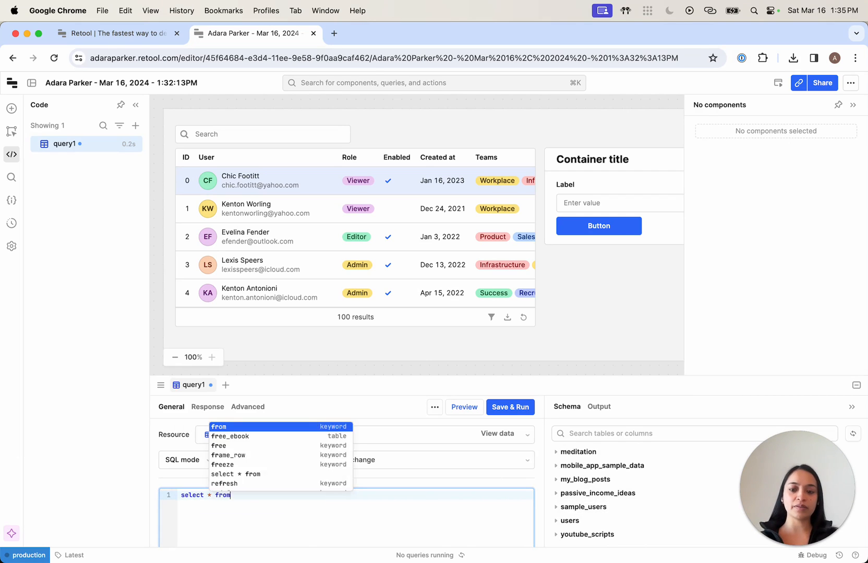
type("sample_users")
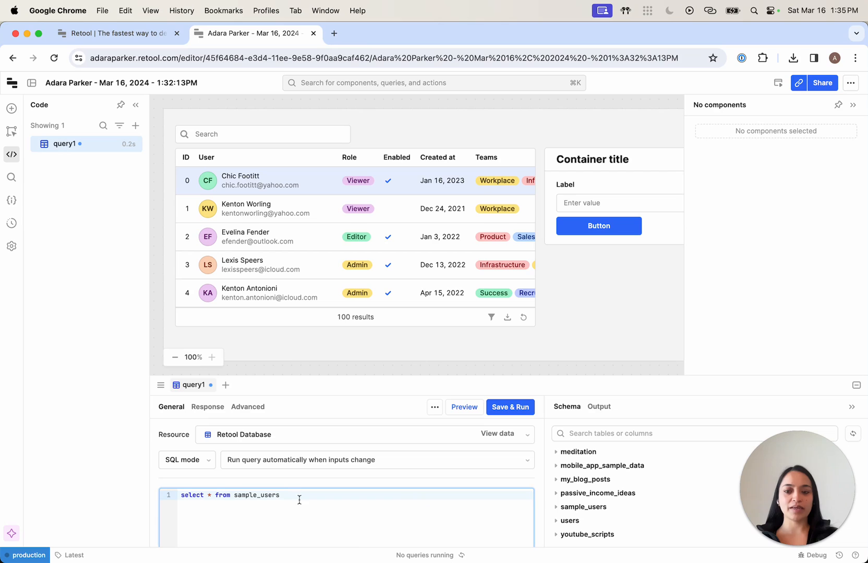
left_click(509, 407)
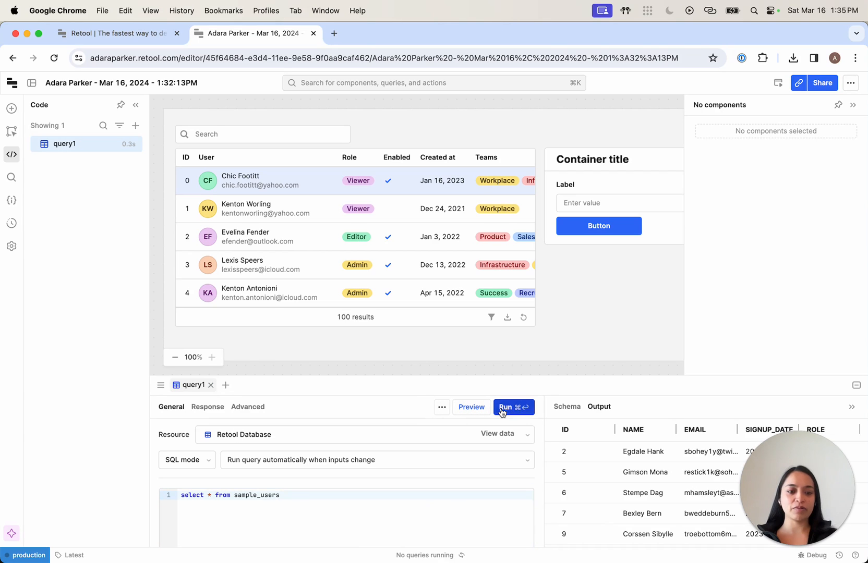
left_click(513, 407)
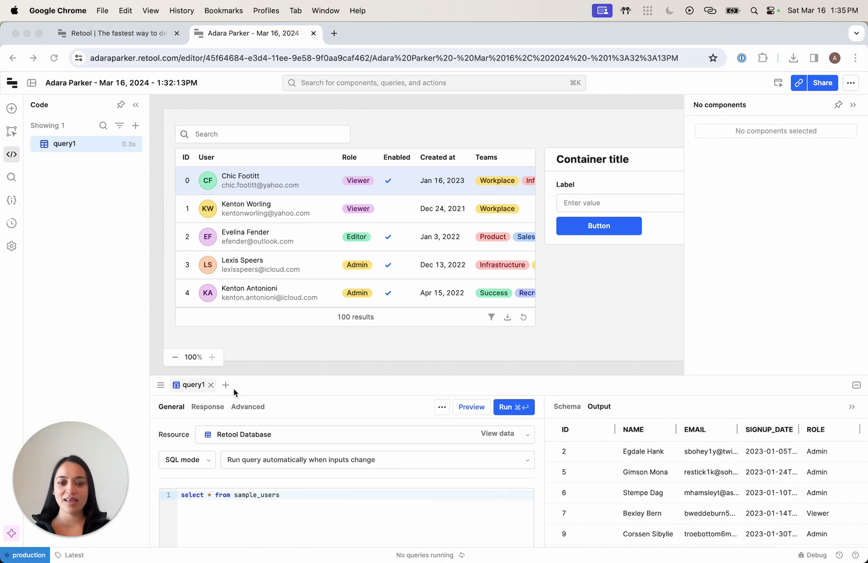
- Rename query1 to get_users and set table1's data source to get_users
double_click(193, 385)
type("get_users")
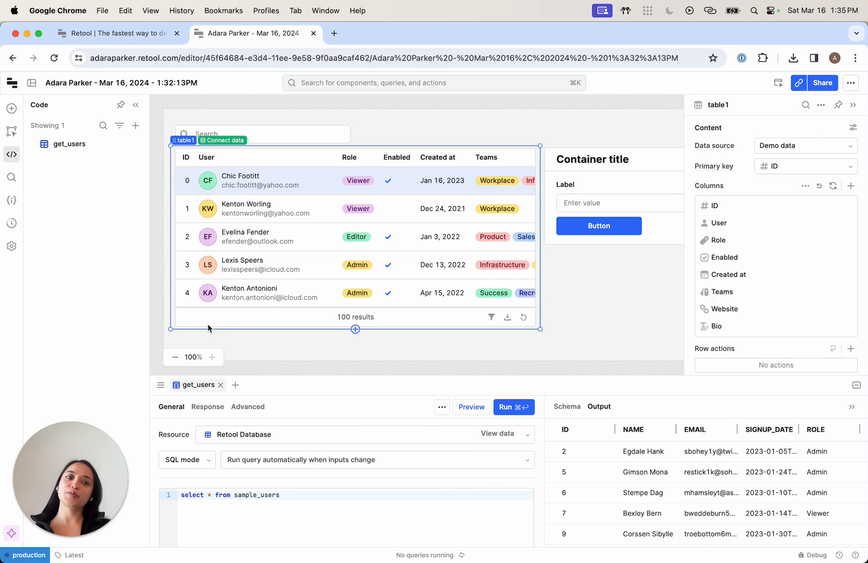
left_click(599, 226)
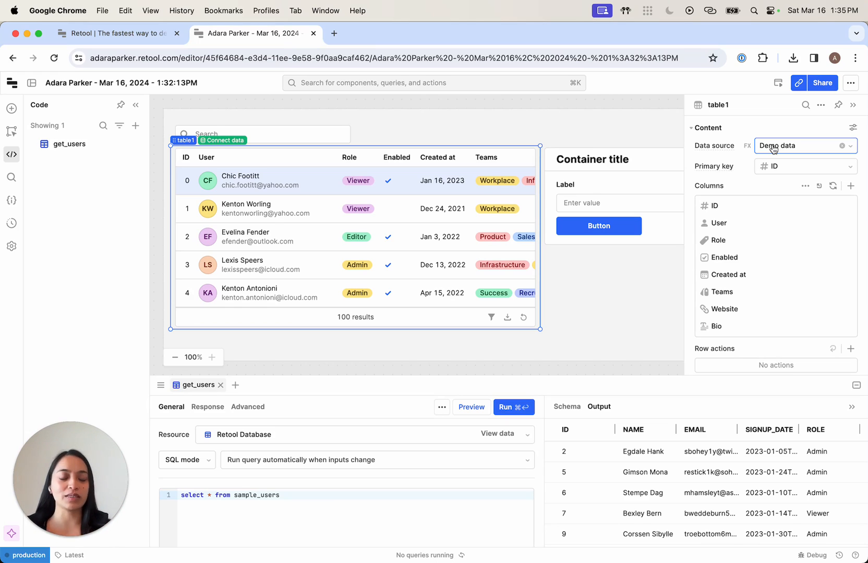
left_click(802, 146)
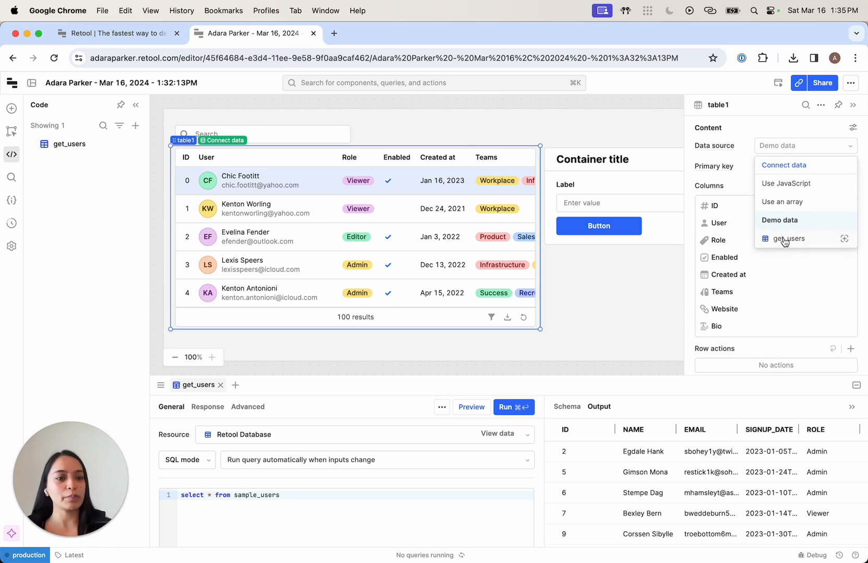
left_click(789, 238)
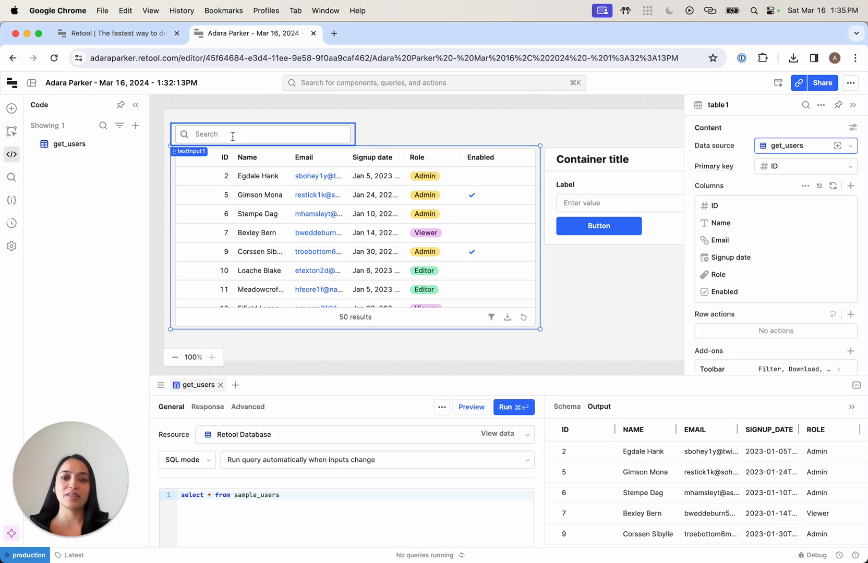
- Give table1 Fuzzy match search with search term {{ textInput1.value }}, then select textInput1
left_click(257, 214)
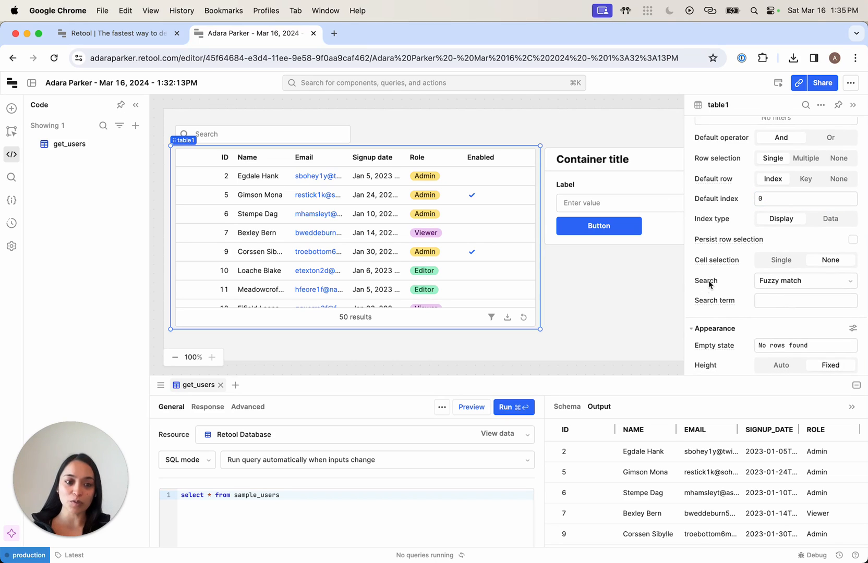
left_click(804, 281)
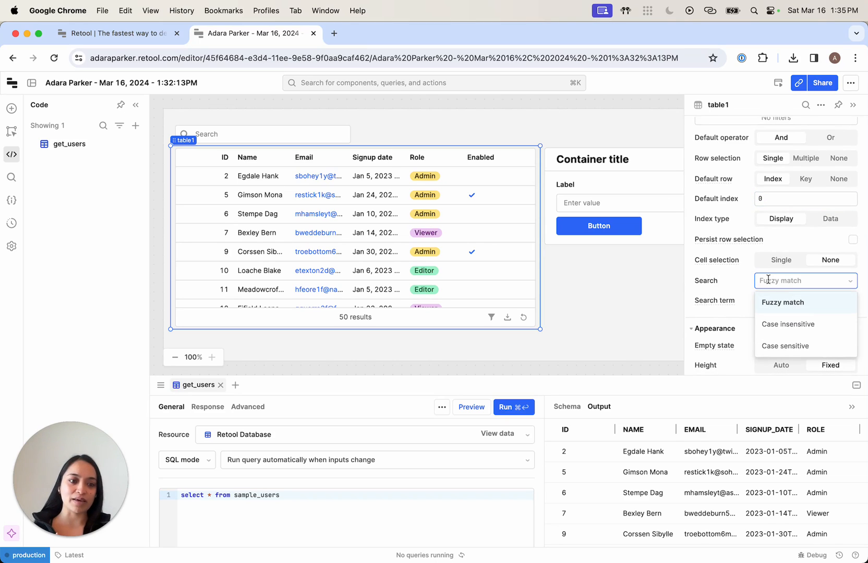
left_click(784, 302)
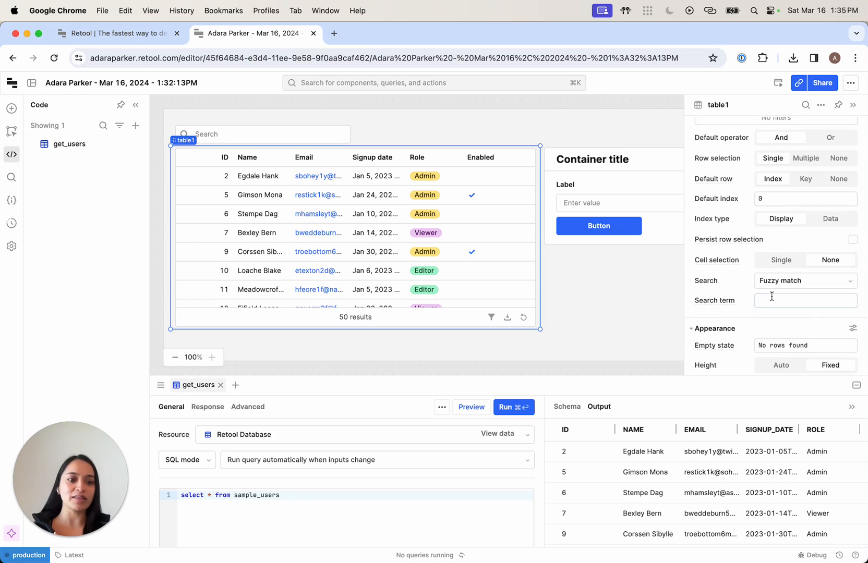
left_click(804, 300)
type("{{ ")
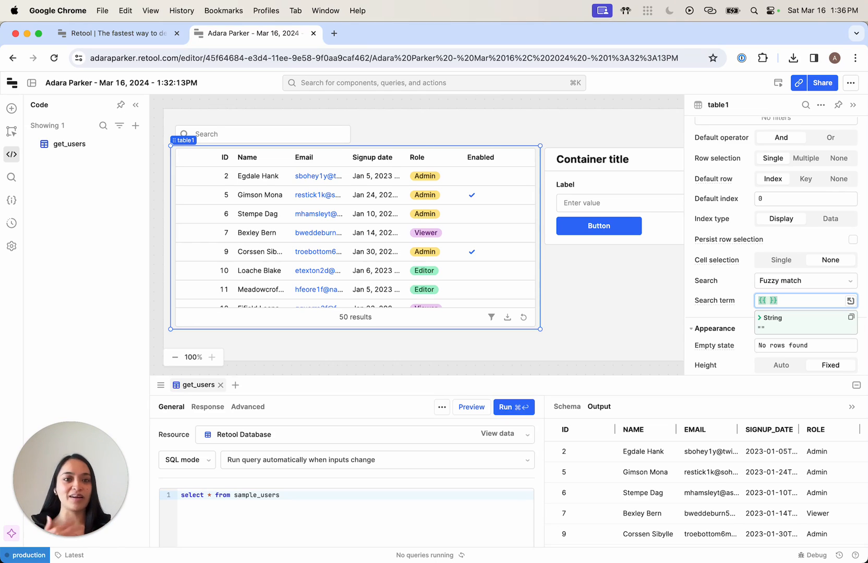
type("textInput1.val")
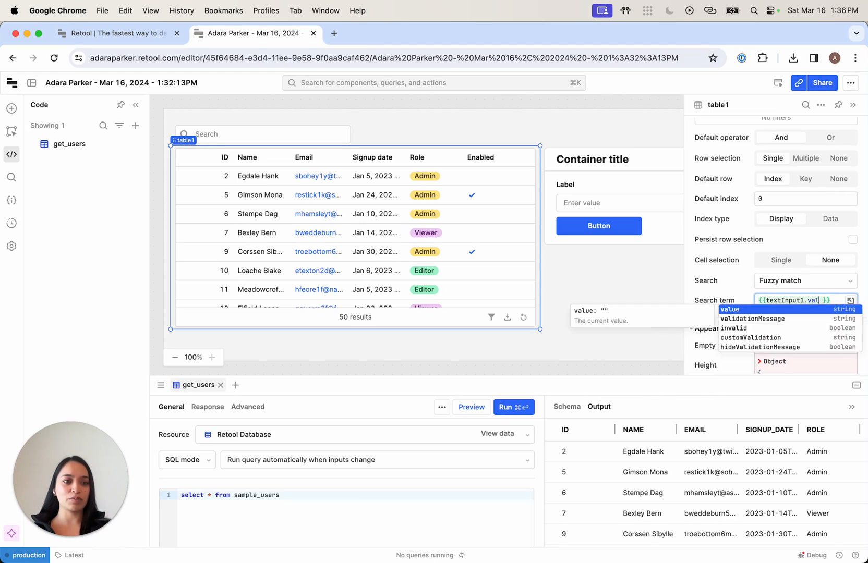
left_click(731, 309)
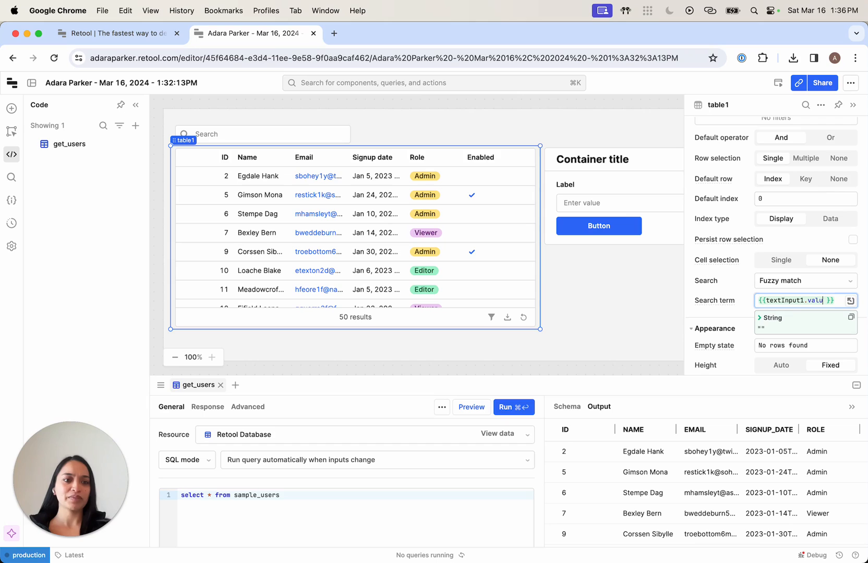
left_click(803, 316)
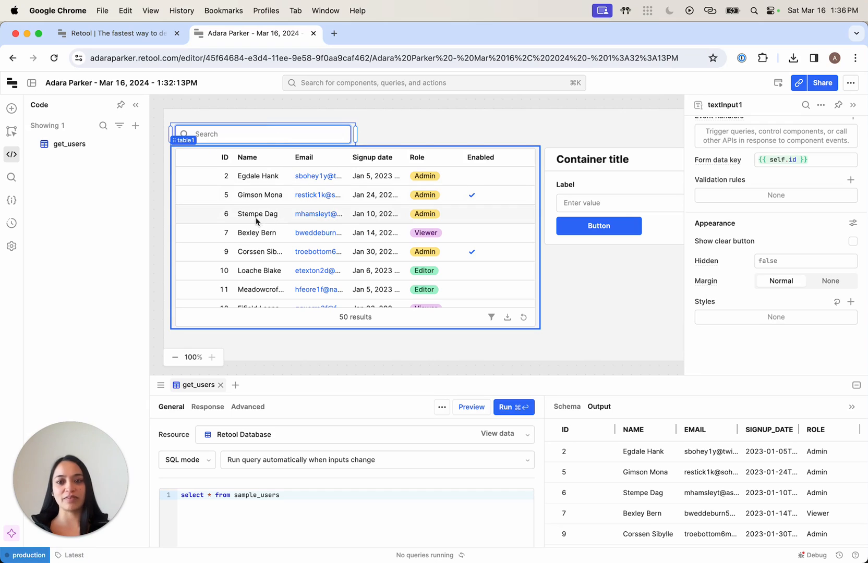
type("stempe")
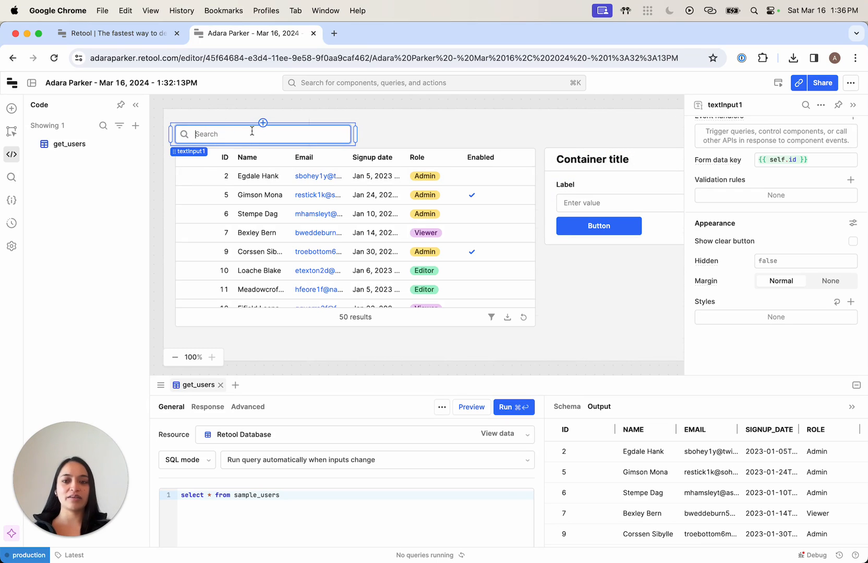
type("loache")
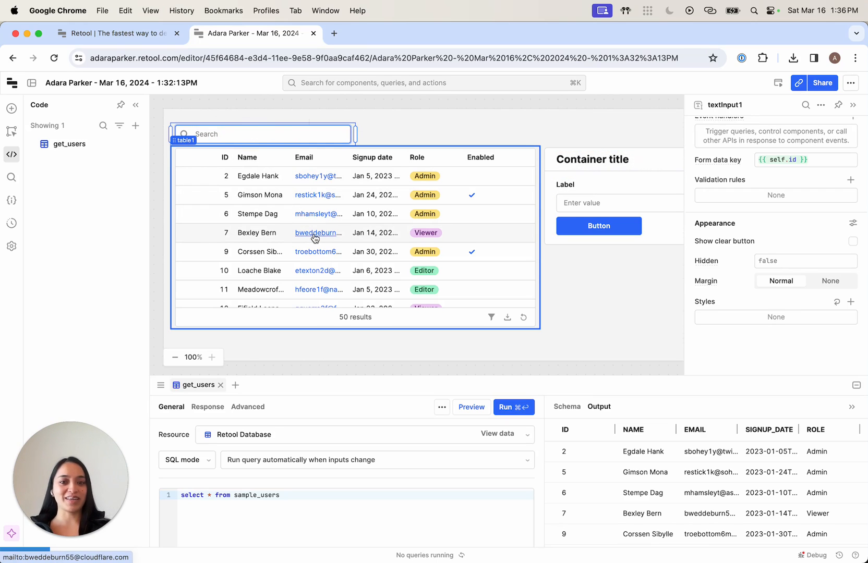
left_click(592, 160)
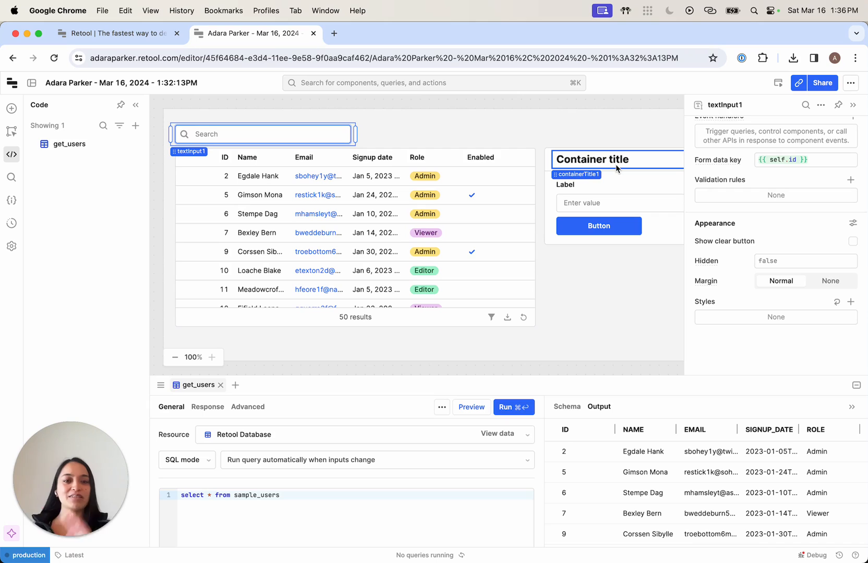
- Set containerTitle1's value to '#### {{ table1.selectedRow.name }}', showing Egdale Hank
left_click(592, 160)
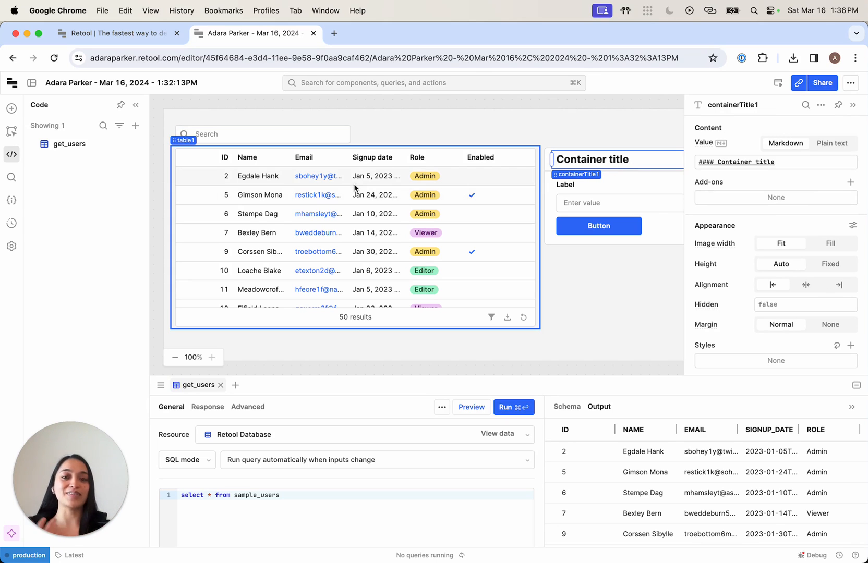
left_click(775, 162)
type("{{ ")
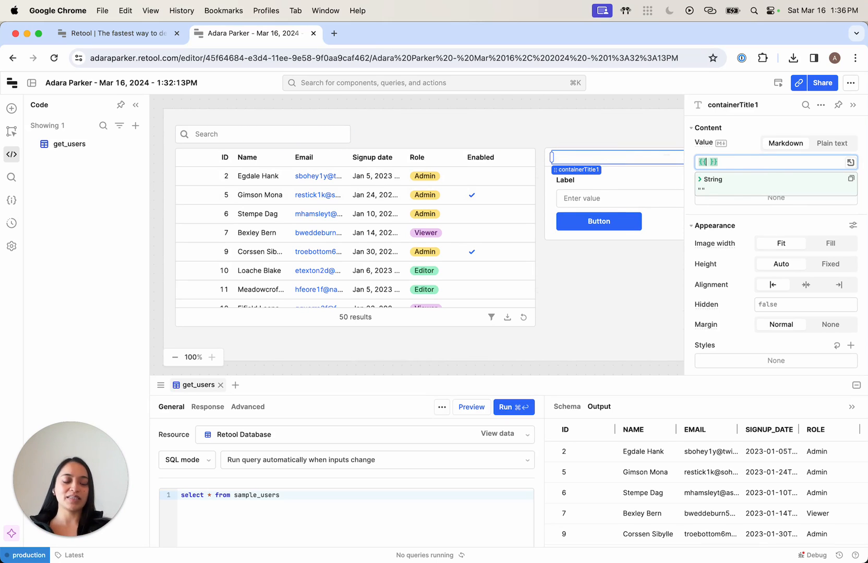
type("table1.selectedRow.")
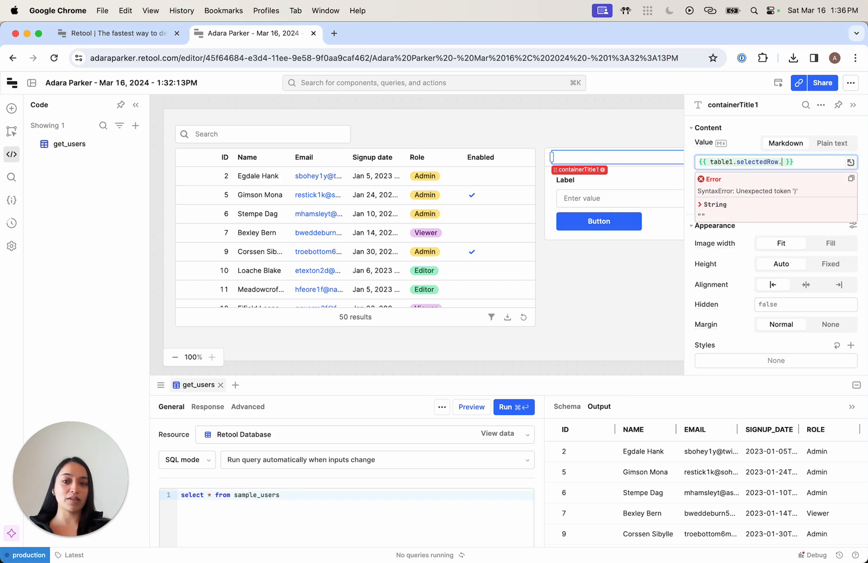
type("name")
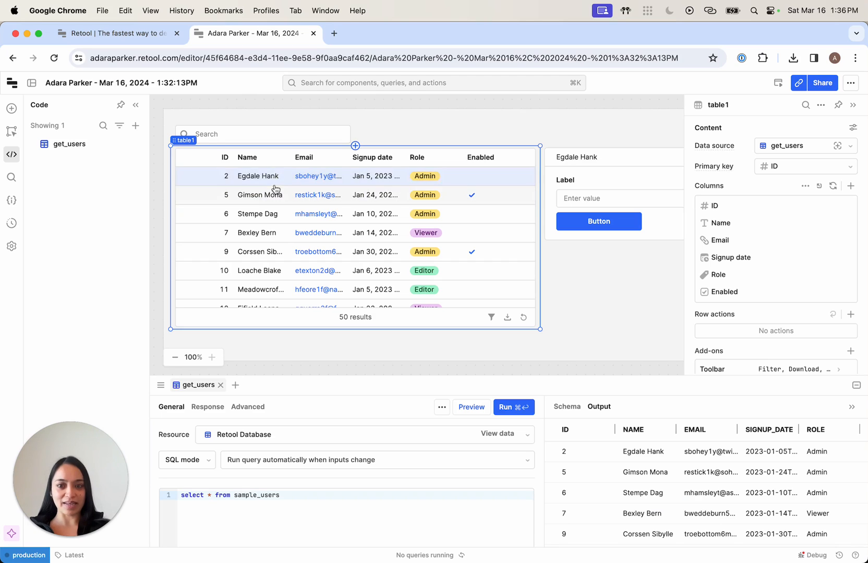
left_click(576, 156)
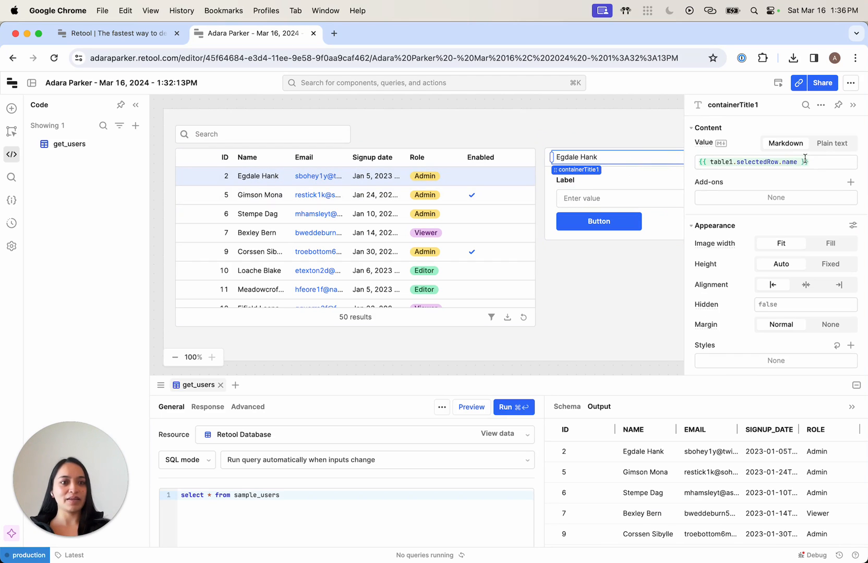
type("####")
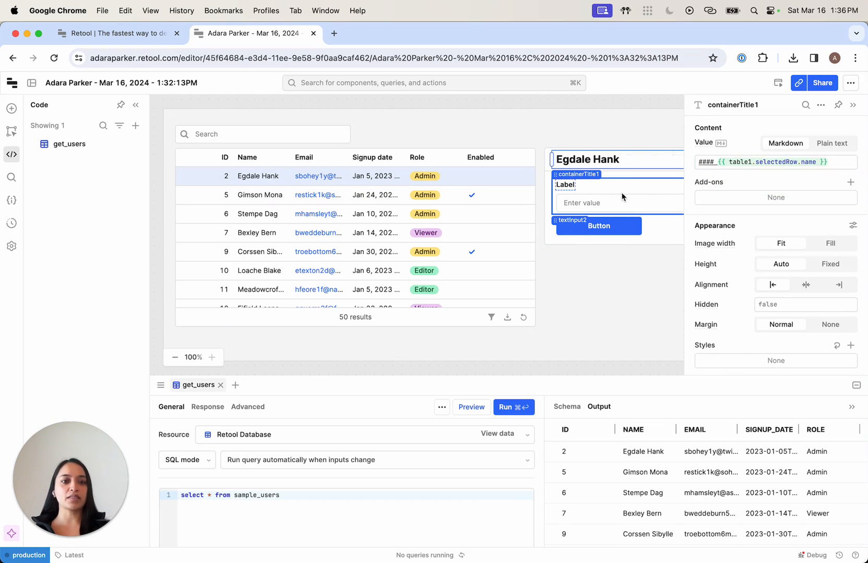
- Label the text input 'Email' and set its placeholder to {{table1.selectedRow.email}}
left_click(565, 184)
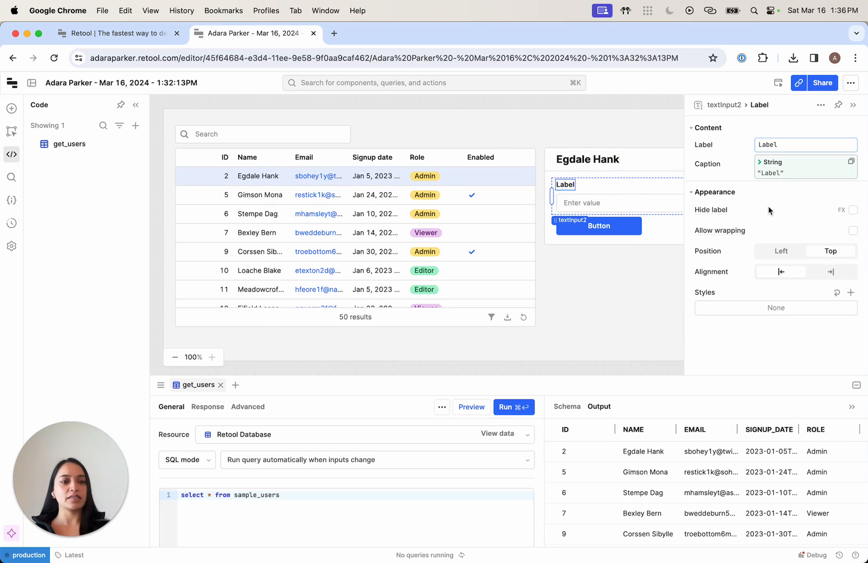
type("Email")
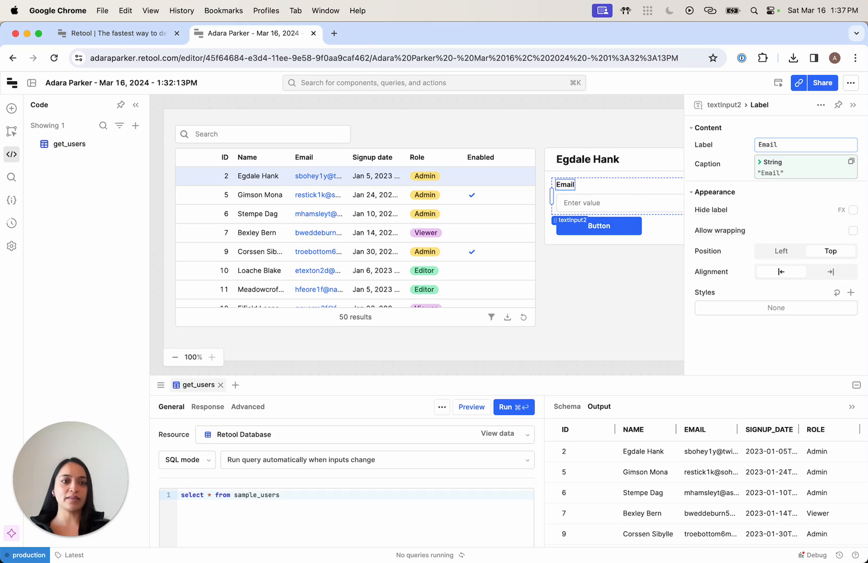
left_click(718, 105)
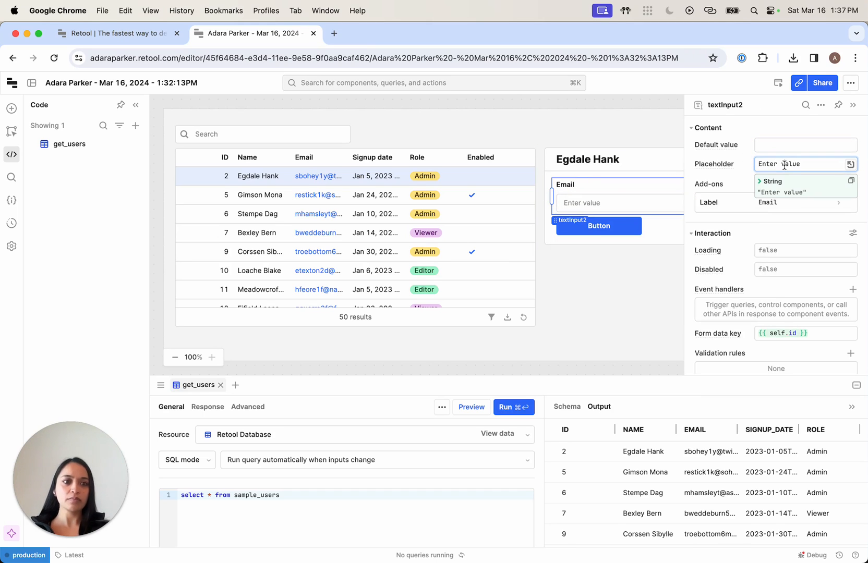
type("{{table1}}")
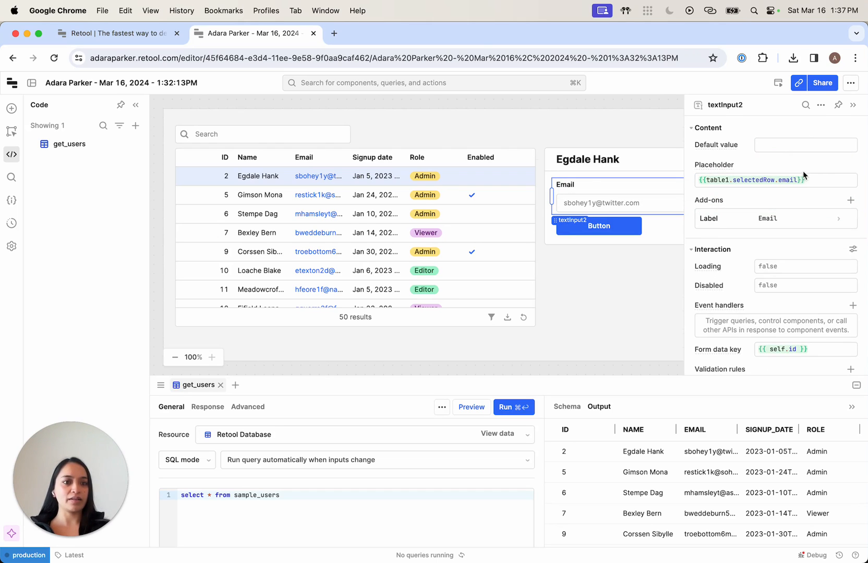
type("v")
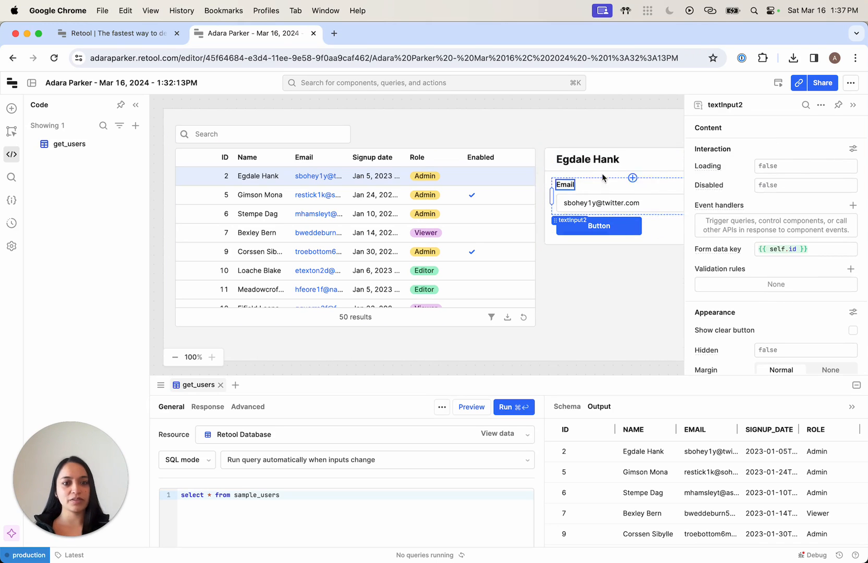
- Change button1's text to 'Update Email'
left_click(598, 226)
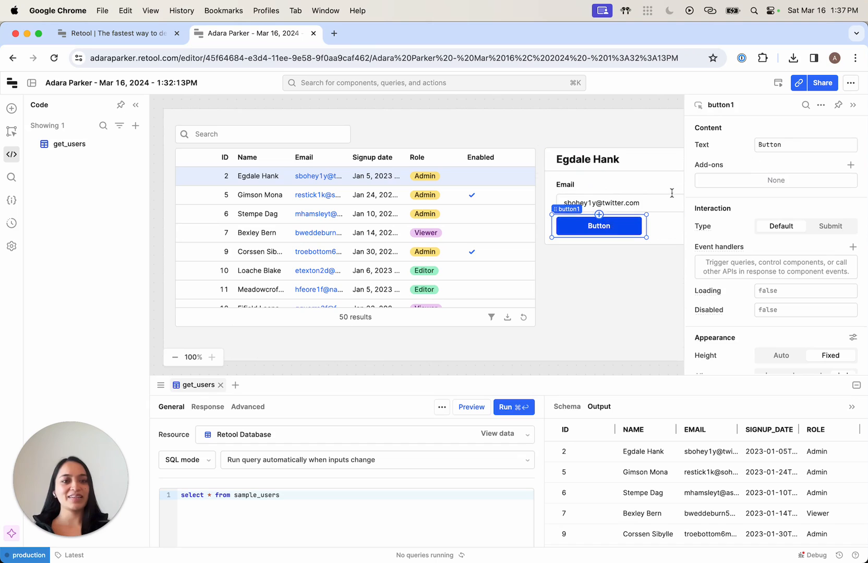
left_click(803, 144)
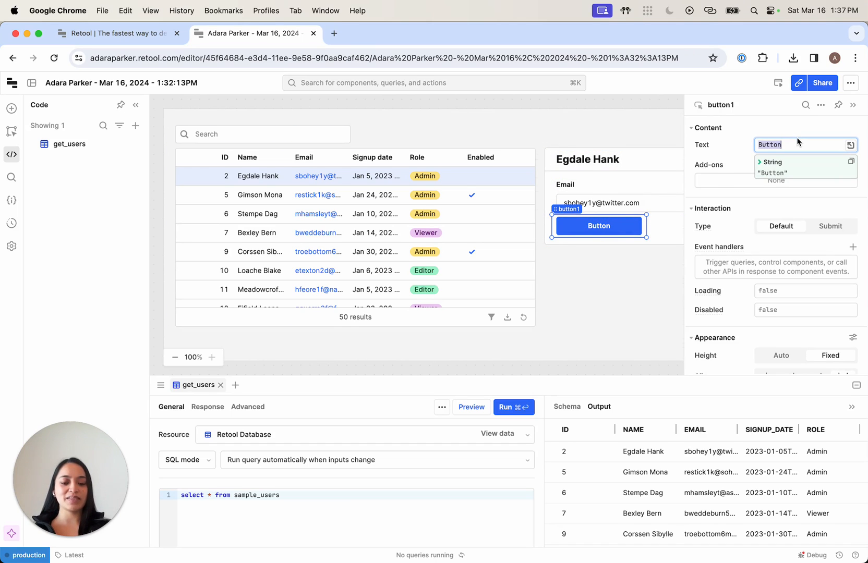
type("Update Email")
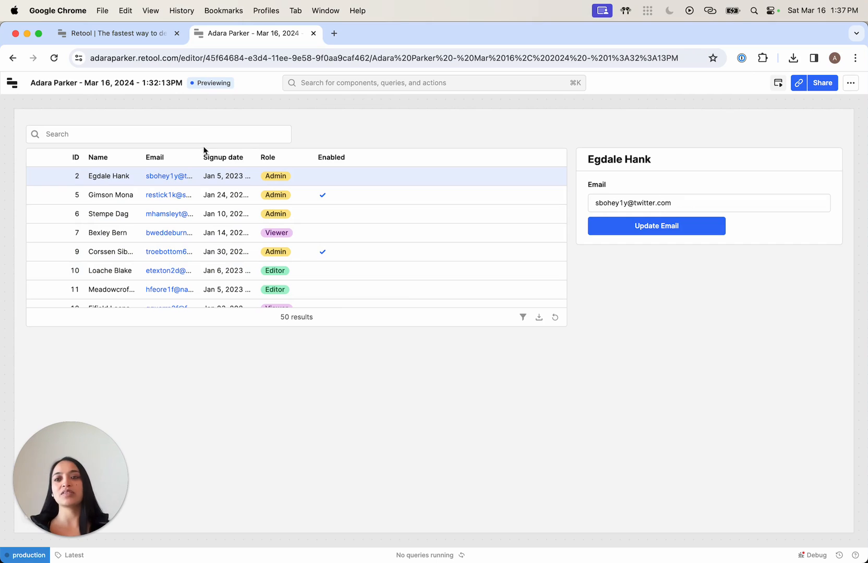
type("bexley")
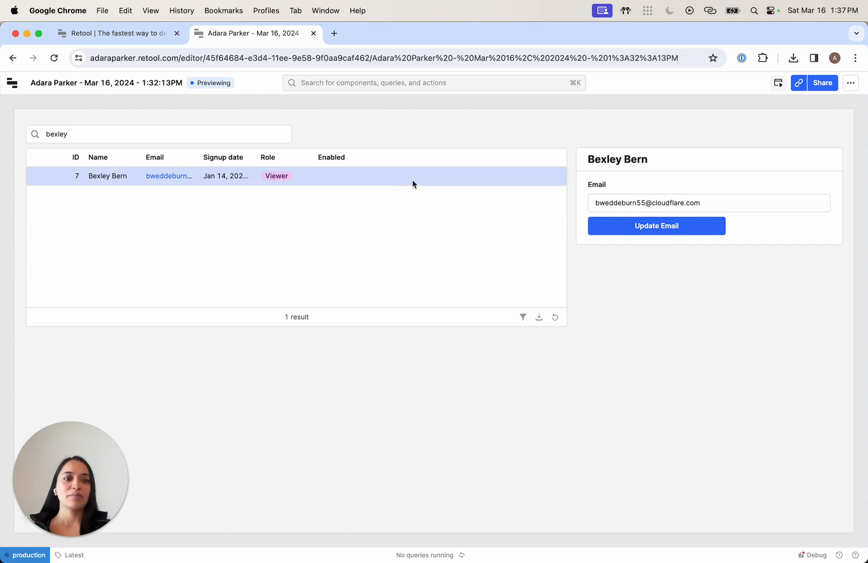
mouse_move(435, 180)
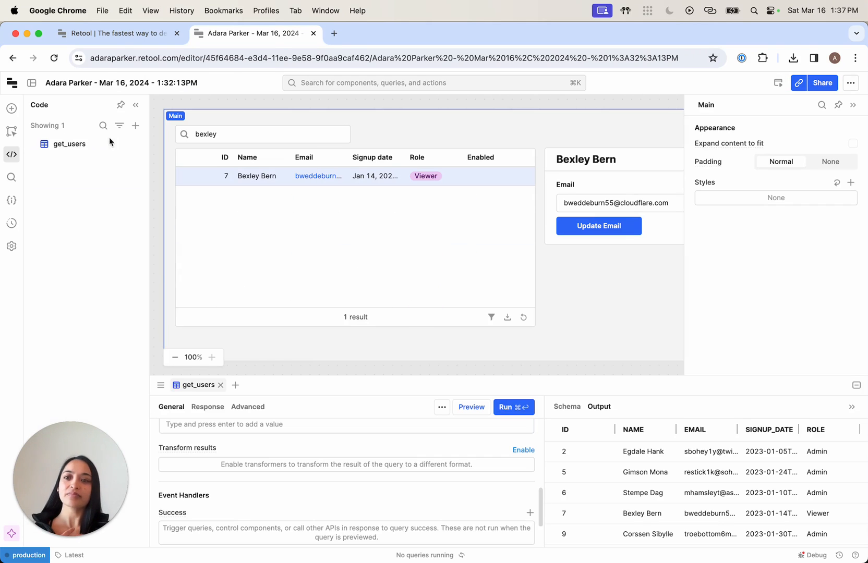
- Create a new resource query on Retool Database in GUI mode
left_click(135, 125)
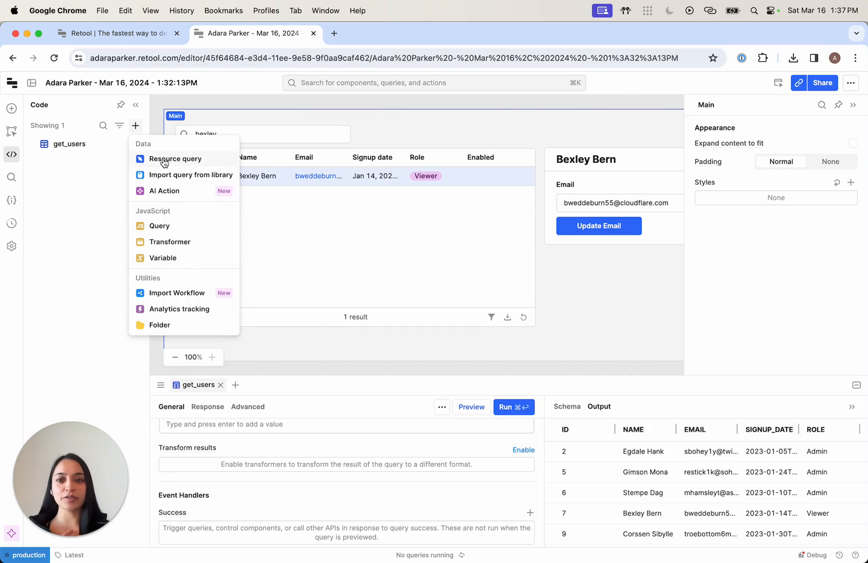
left_click(175, 159)
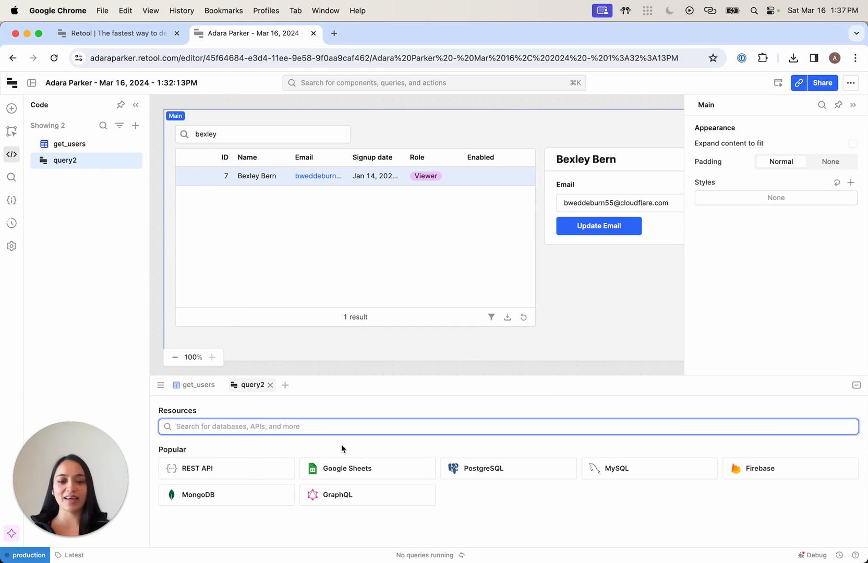
type("retoo")
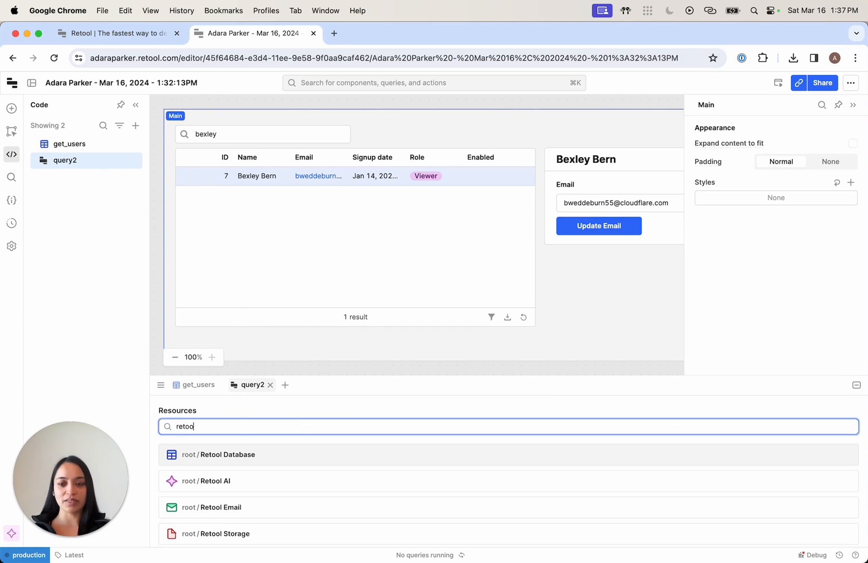
left_click(226, 454)
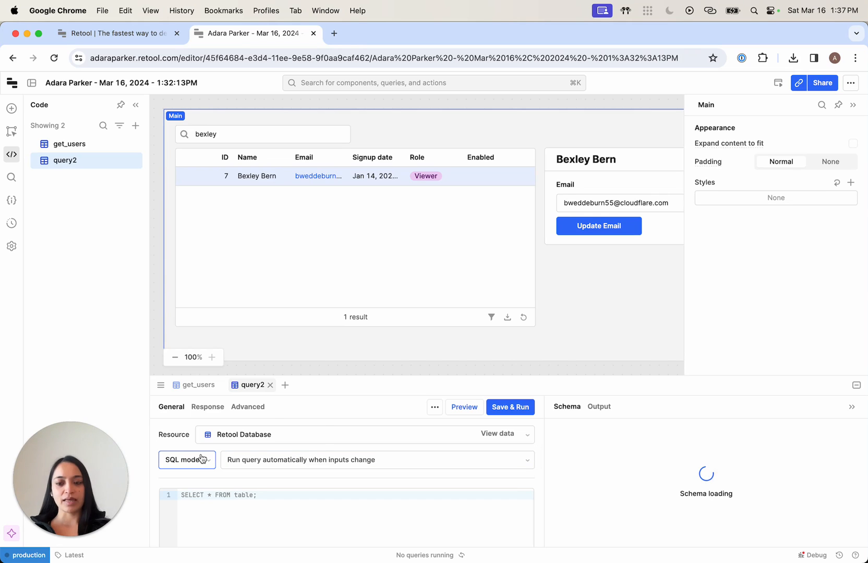
left_click(188, 460)
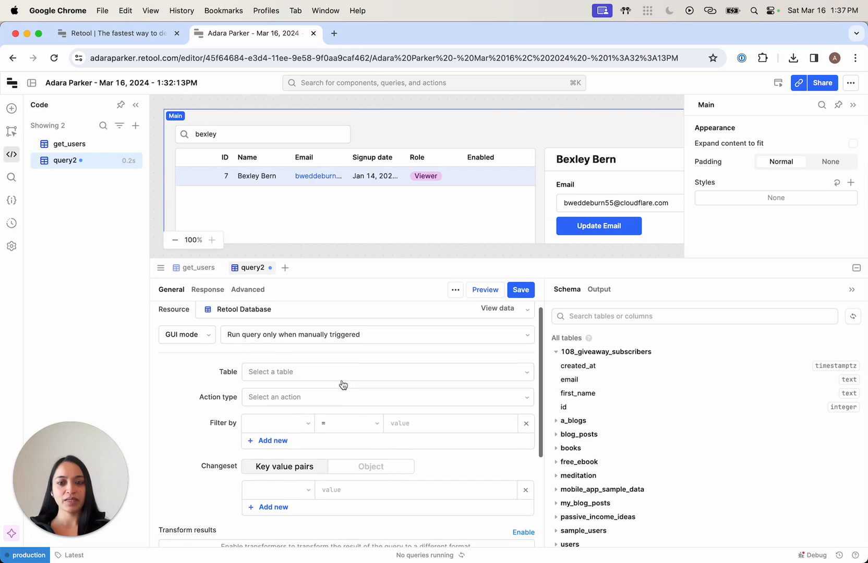
- Filter by email = {{table1.selectedRow.email}} and set changeset email to {{textInput2.value}}
type("sel")
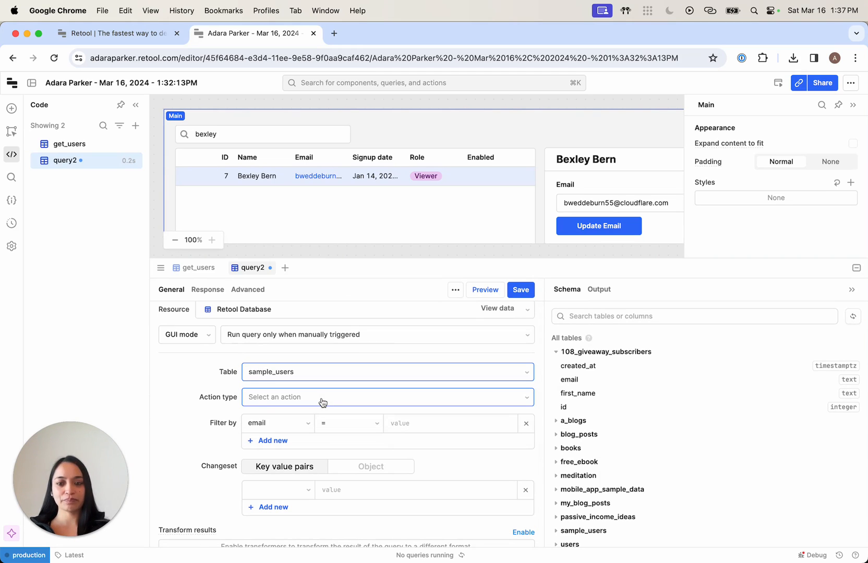
left_click(449, 423)
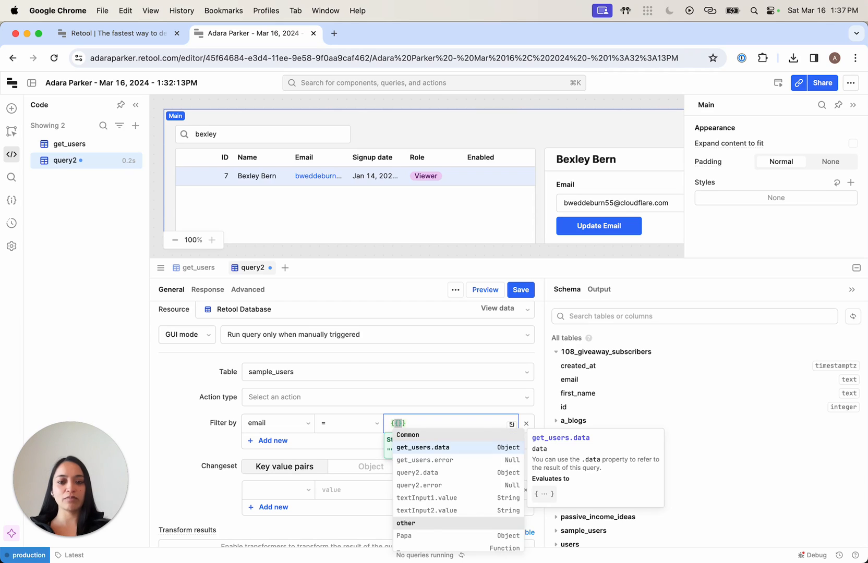
type("table1.selectedRow.email")
left_click(353, 490)
type("{{}}")
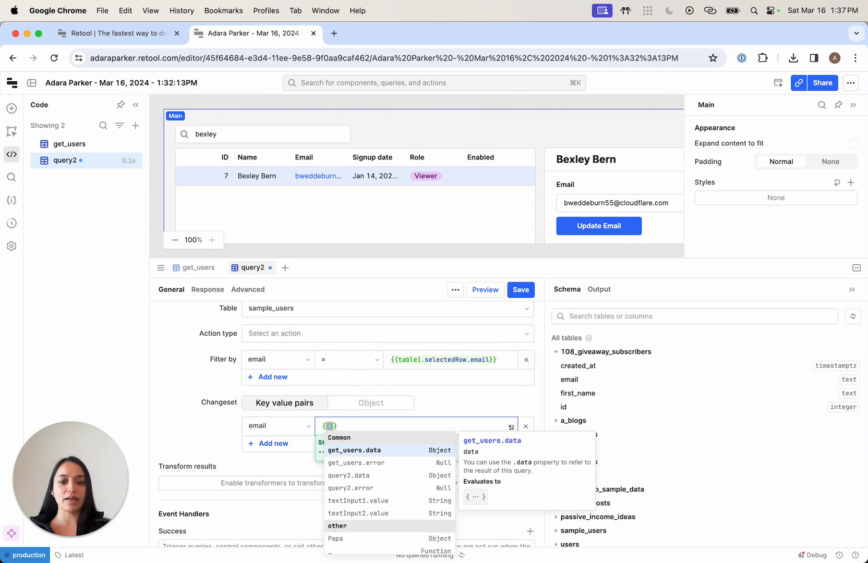
left_click(617, 203)
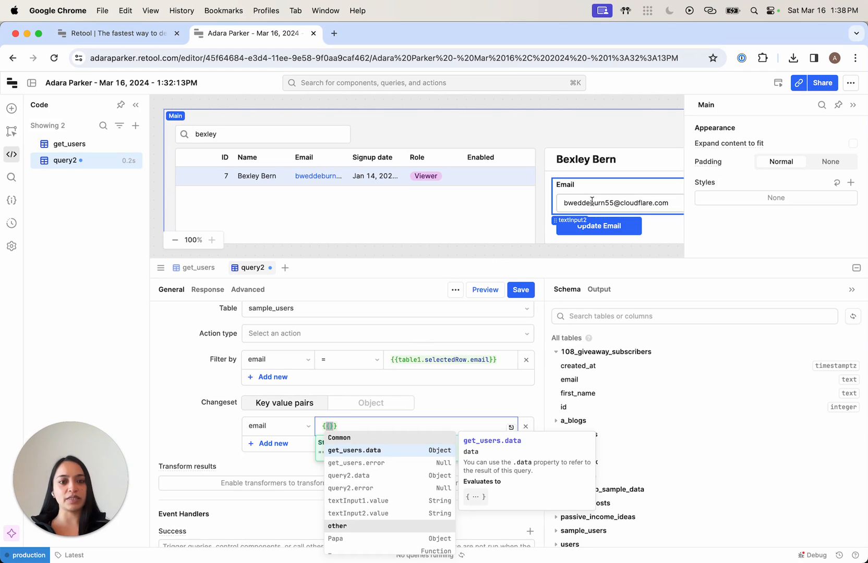
type("text")
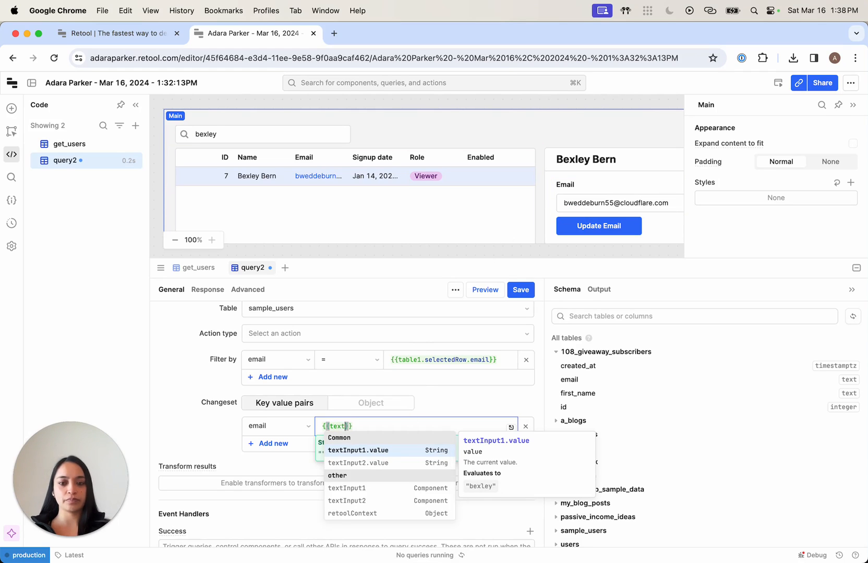
left_click(359, 463)
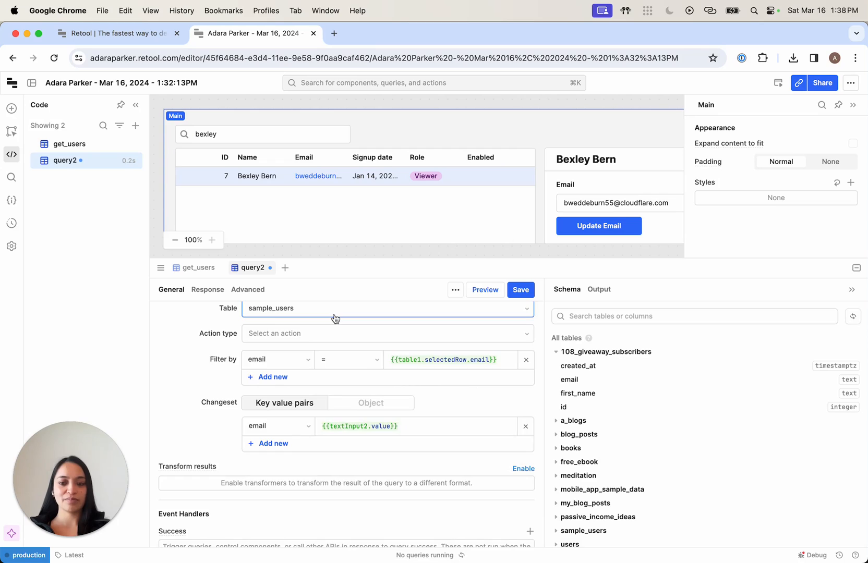
scroll("down", 3)
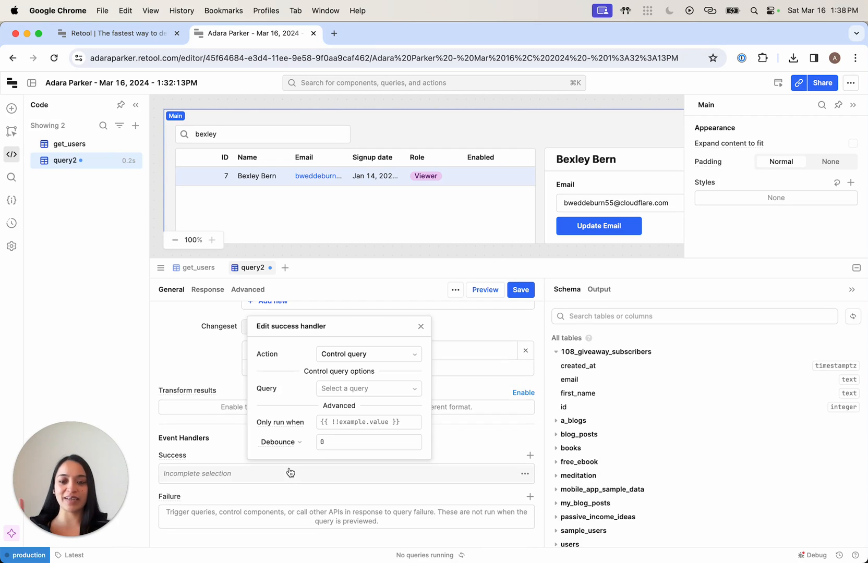
- Add success handlers that trigger get_users and launch confetti
left_click(368, 389)
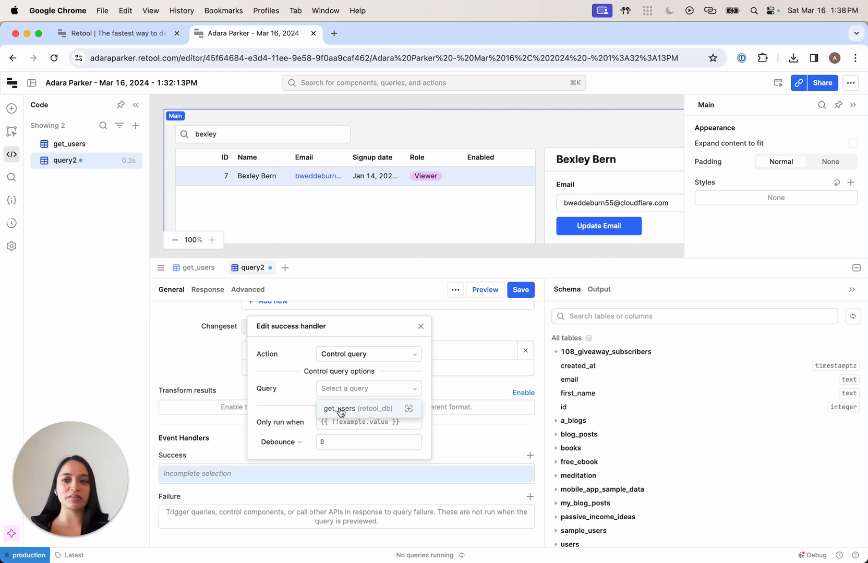
left_click(359, 409)
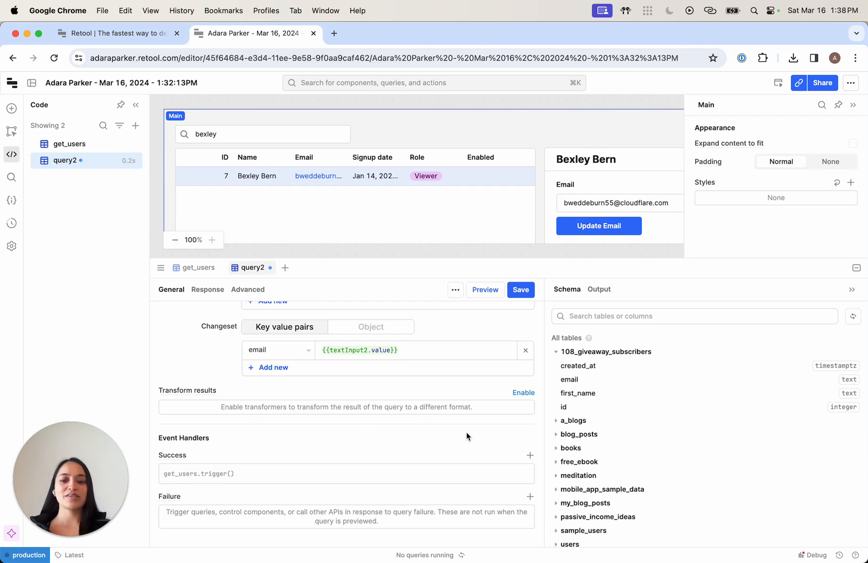
mouse_move(511, 448)
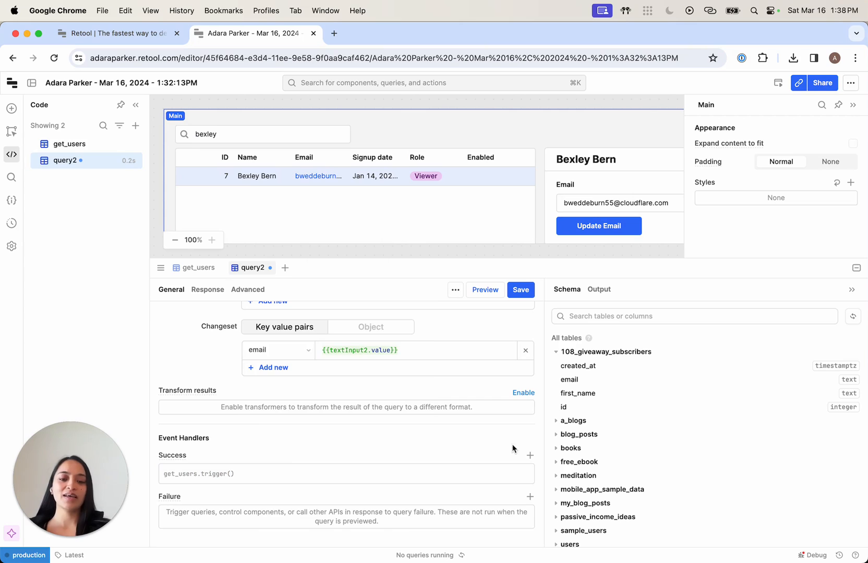
left_click(368, 370)
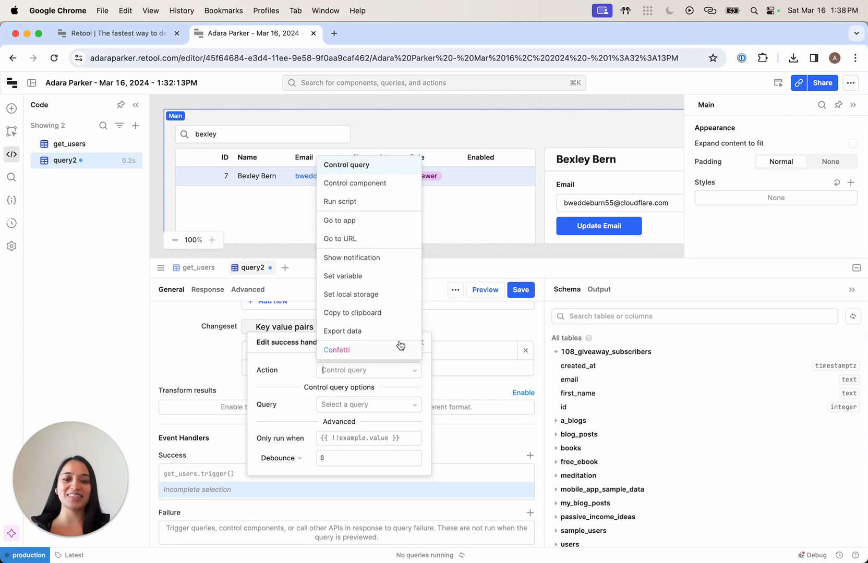
left_click(336, 350)
type("update_use")
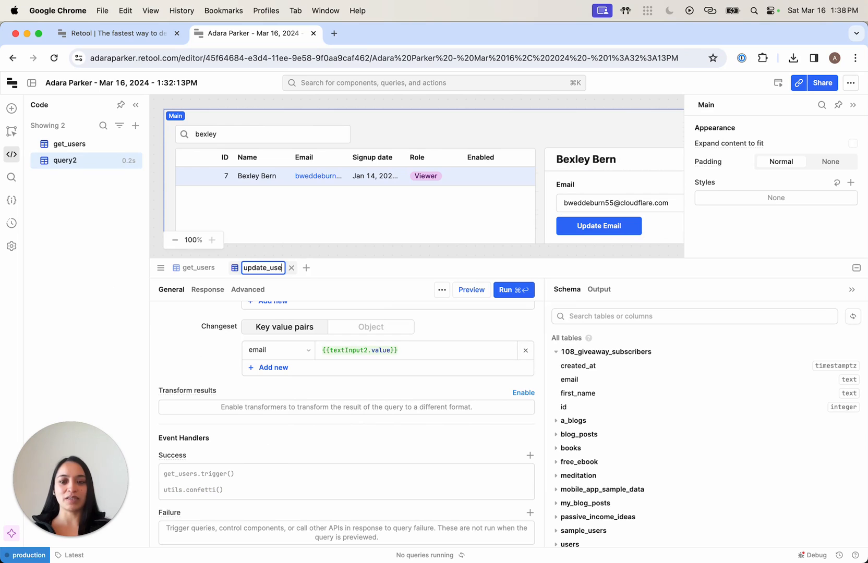
- Run update_users and set its action type to 'Update an existing record'
left_click(512, 290)
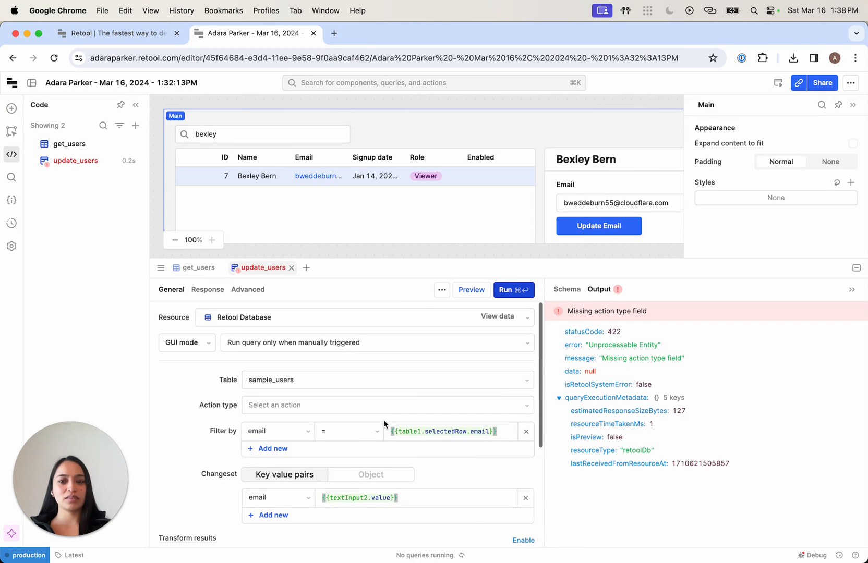
mouse_move(307, 343)
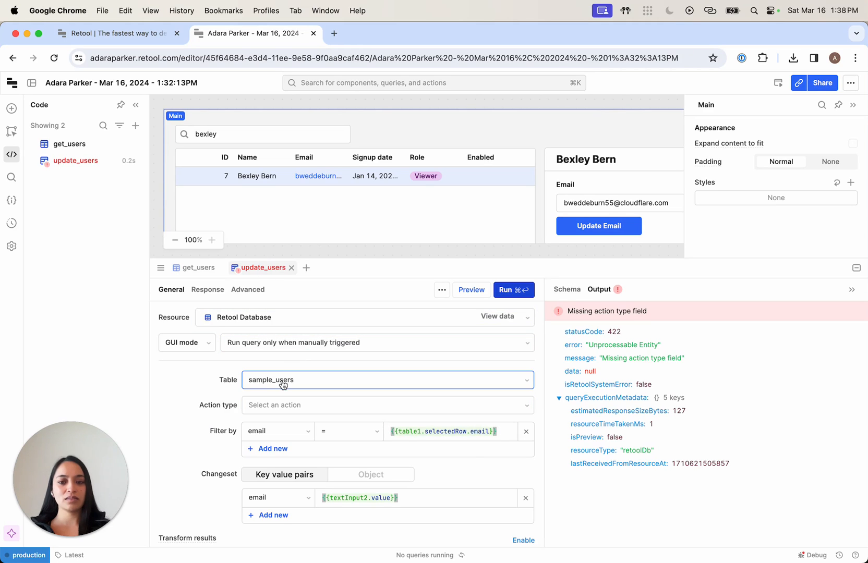
left_click(388, 405)
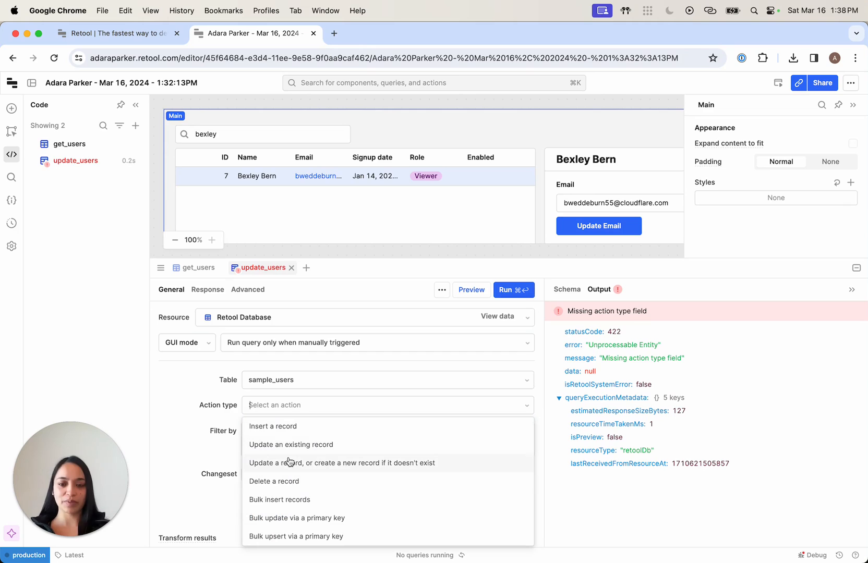
left_click(290, 445)
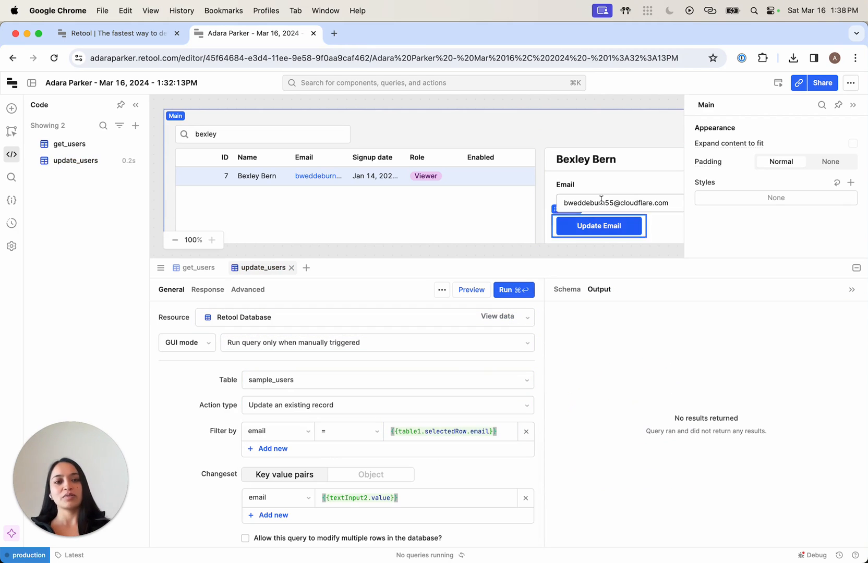
- Give button1 a Click handler that triggers the update_users query
left_click(598, 226)
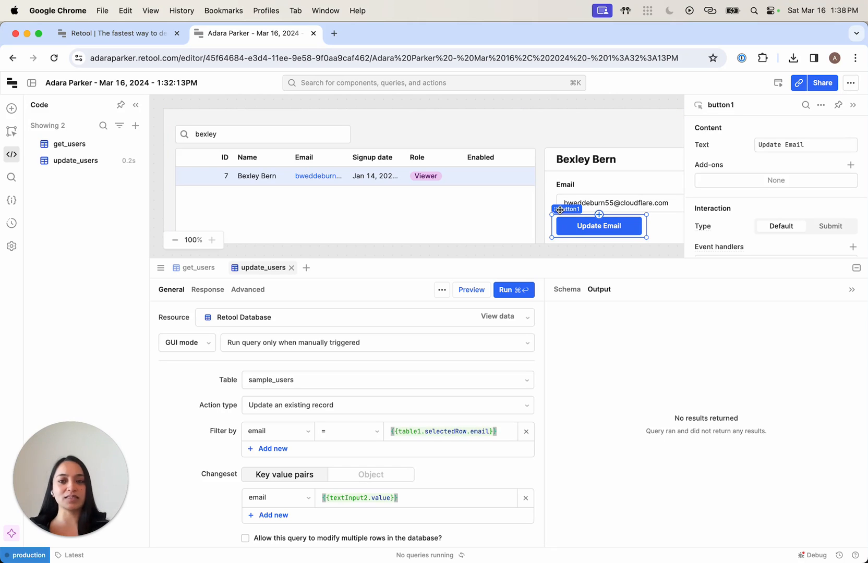
mouse_move(703, 212)
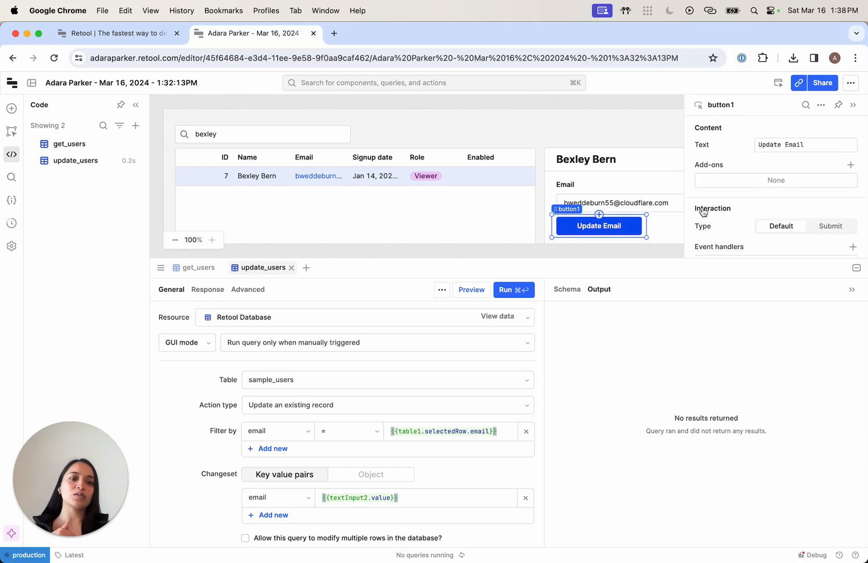
scroll("down", 3)
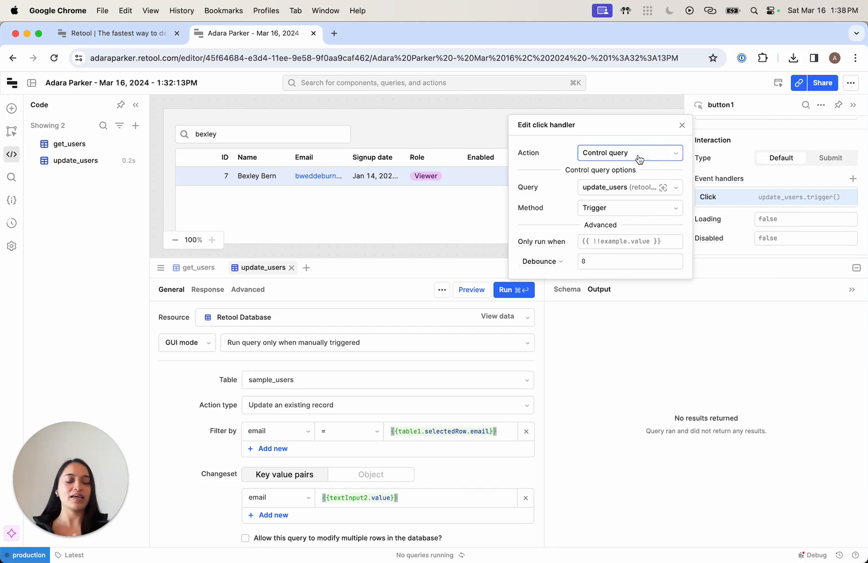
left_click(629, 153)
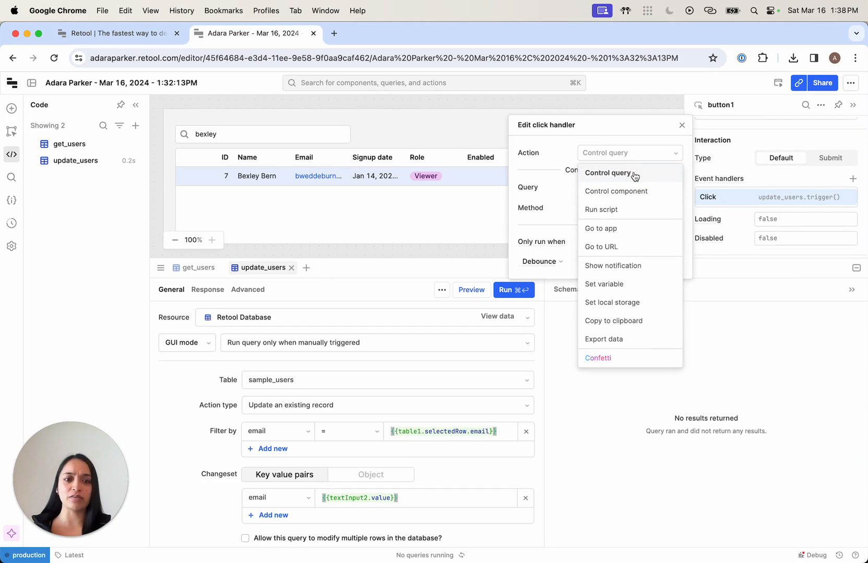
mouse_move(633, 246)
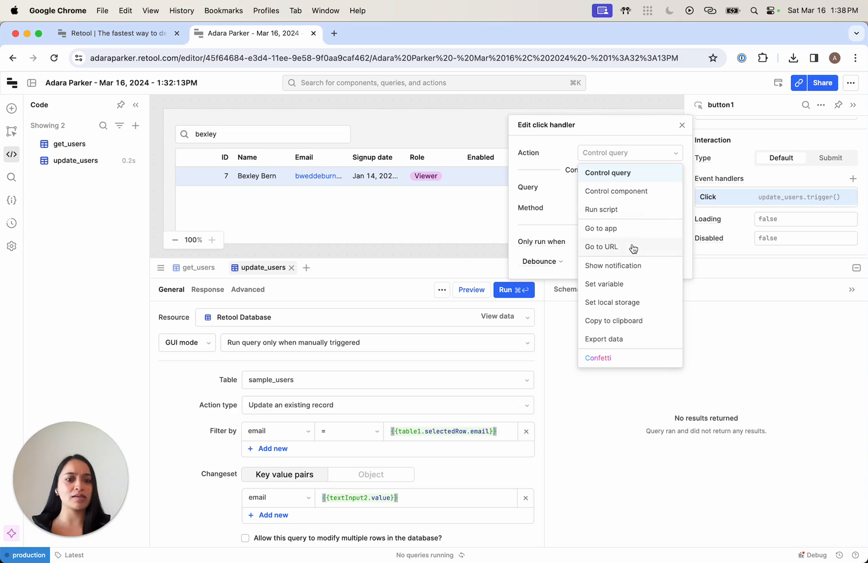
left_click(607, 173)
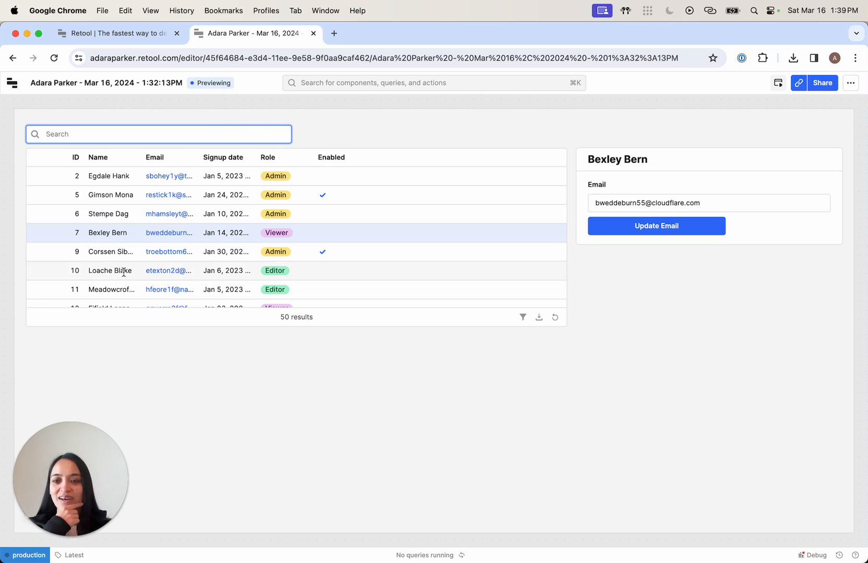
- Search 'loache', edit that user's email, and save it with Update Email
type("loache")
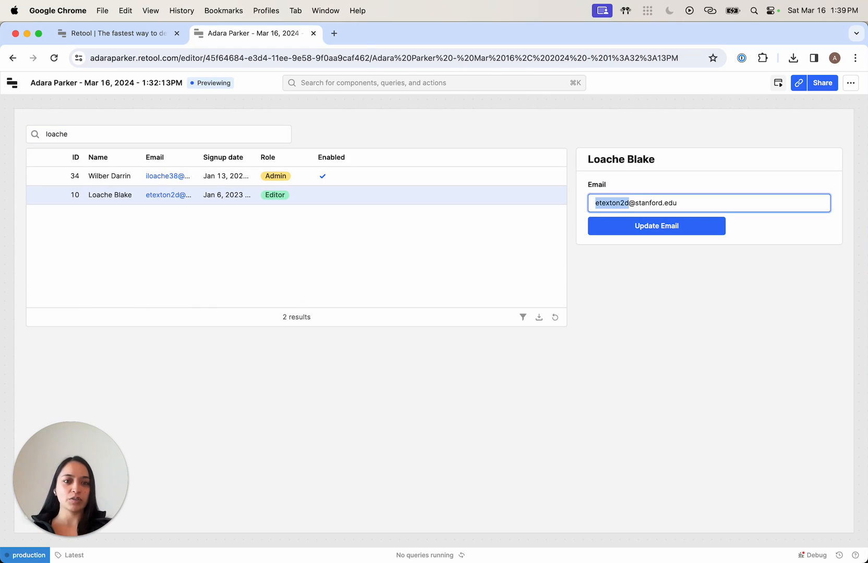
type("loache")
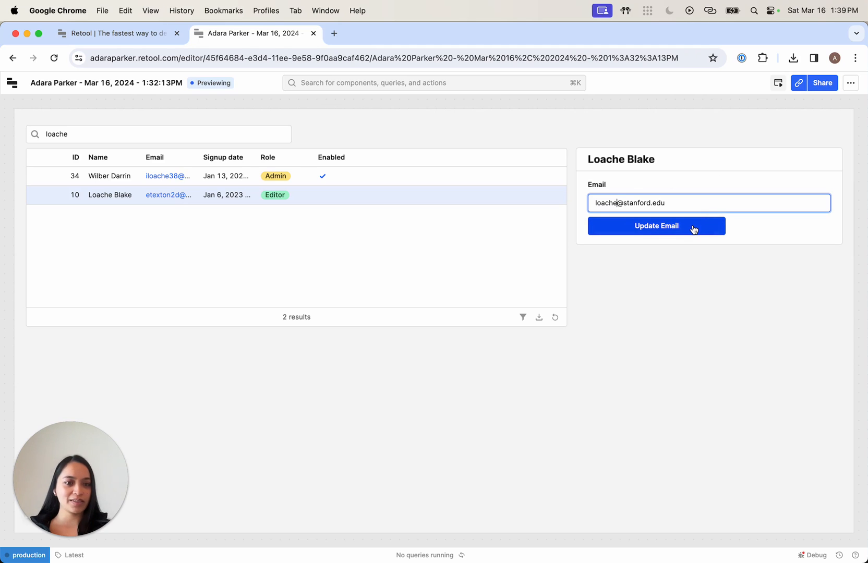
left_click(656, 226)
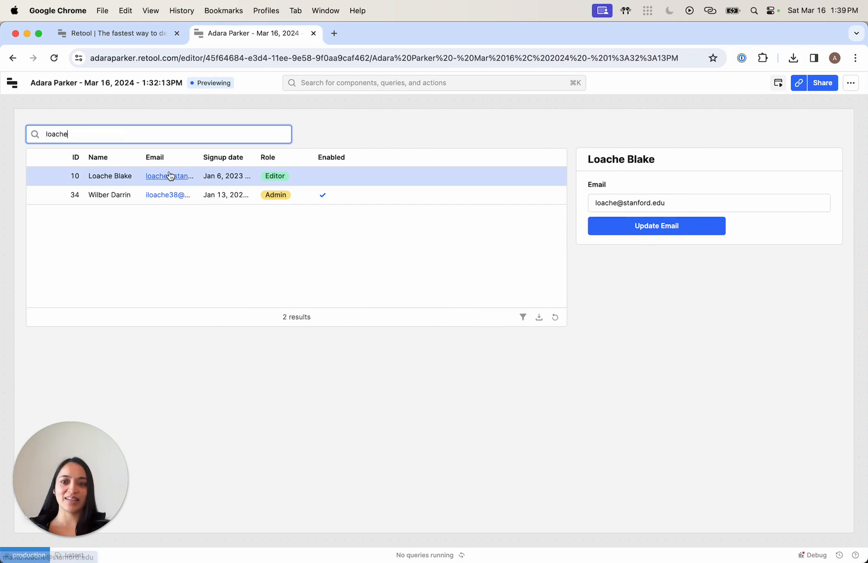
mouse_move(258, 333)
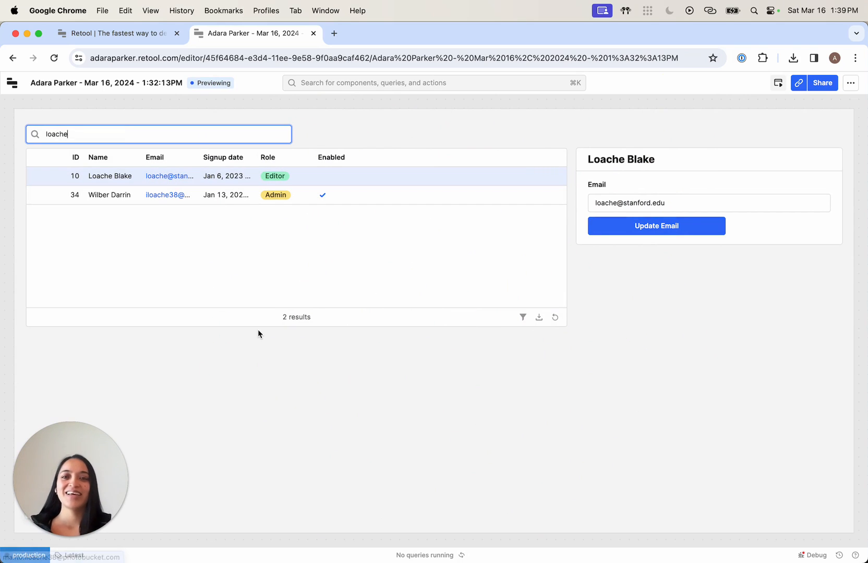